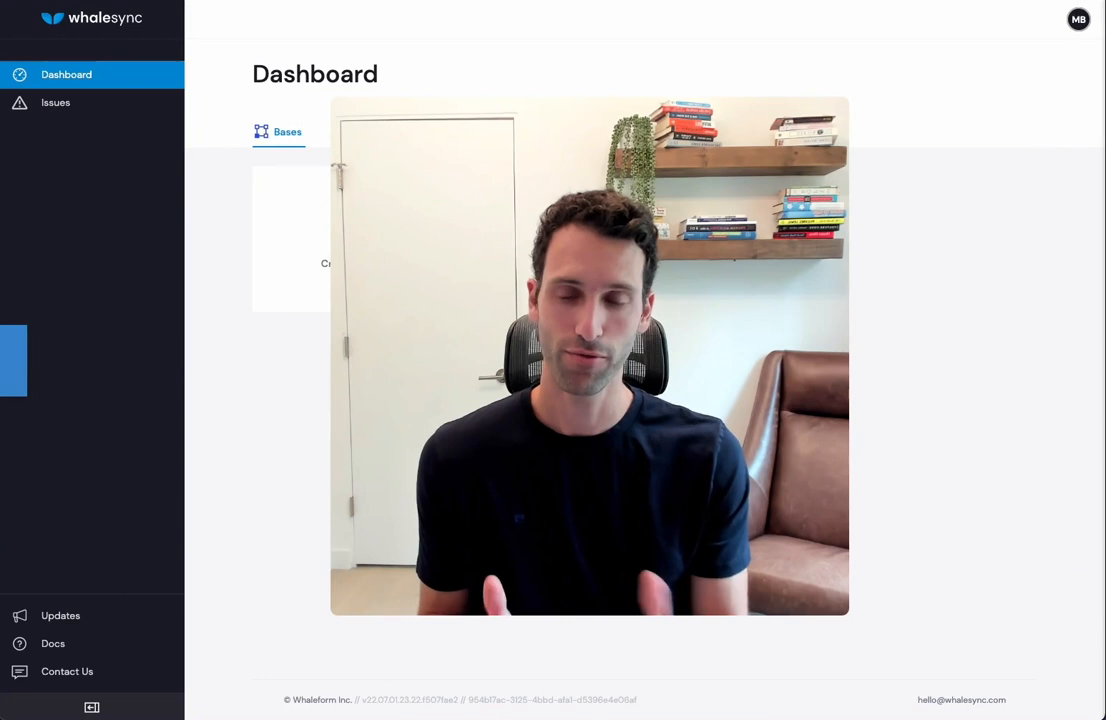
Show the CRM base's Companies table with Apple, Google, Facebook, Twitter and Amazon.
click(588, 356)
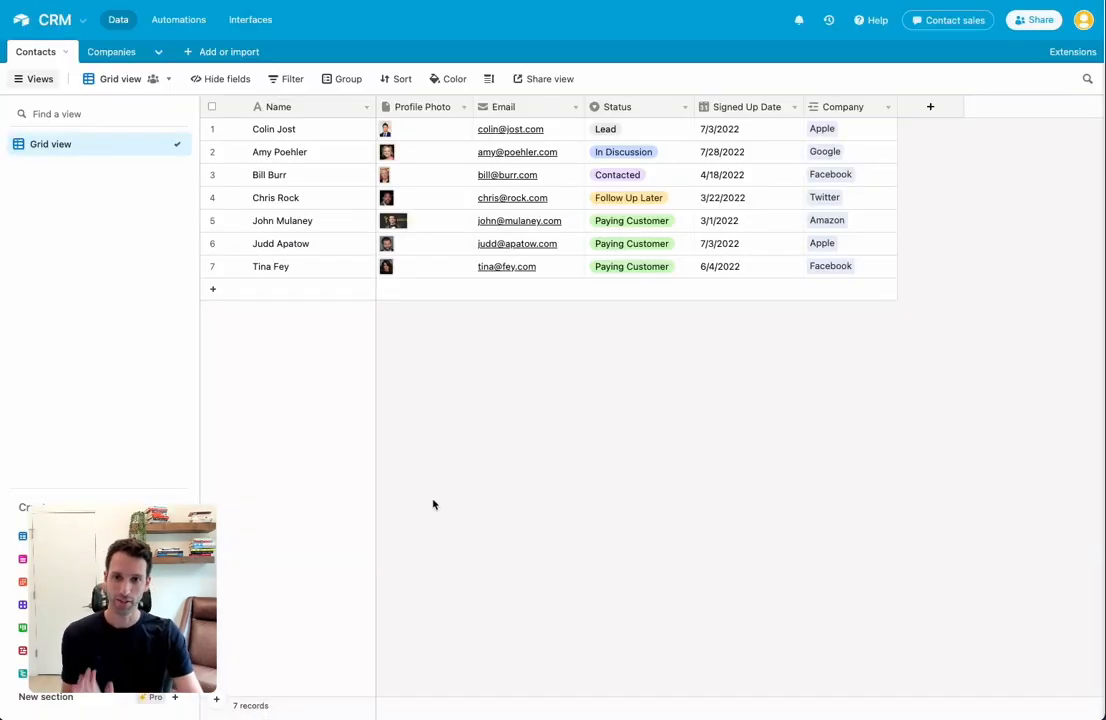
mouse_move(292, 128)
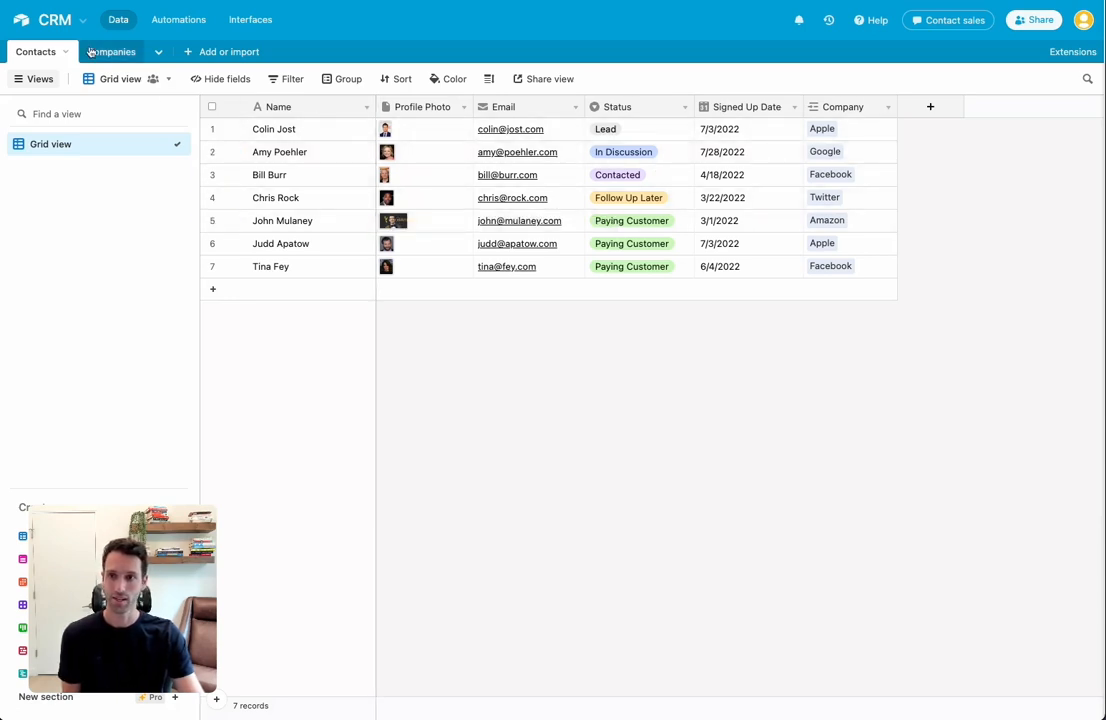
click(92, 52)
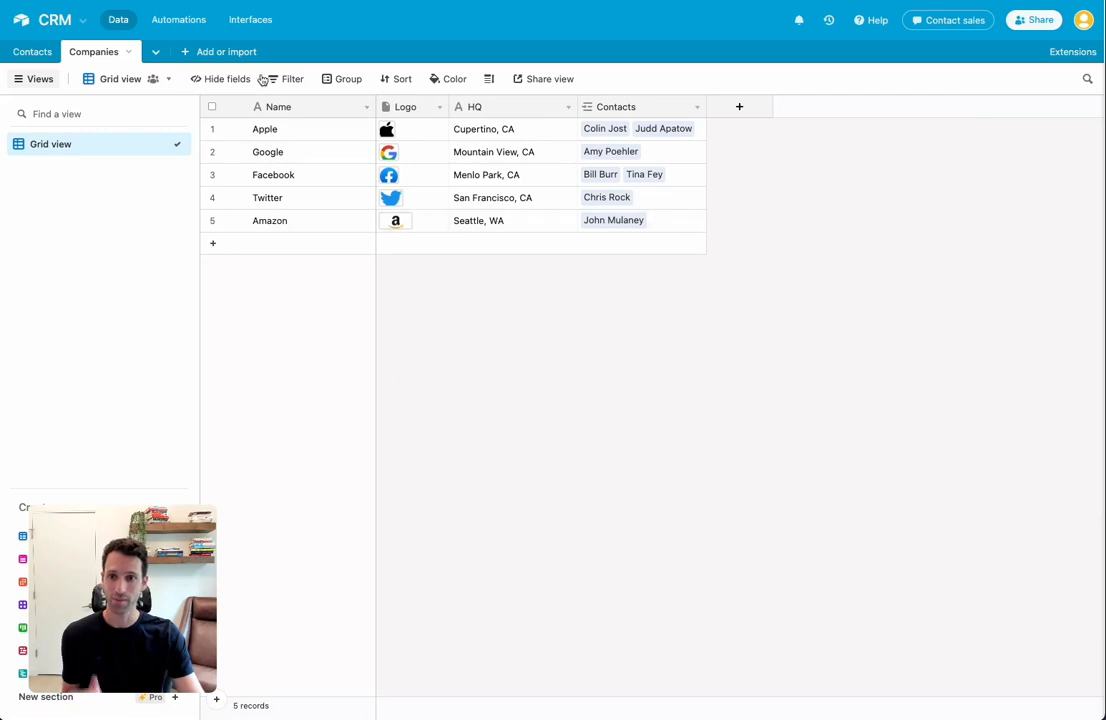
mouse_move(502, 122)
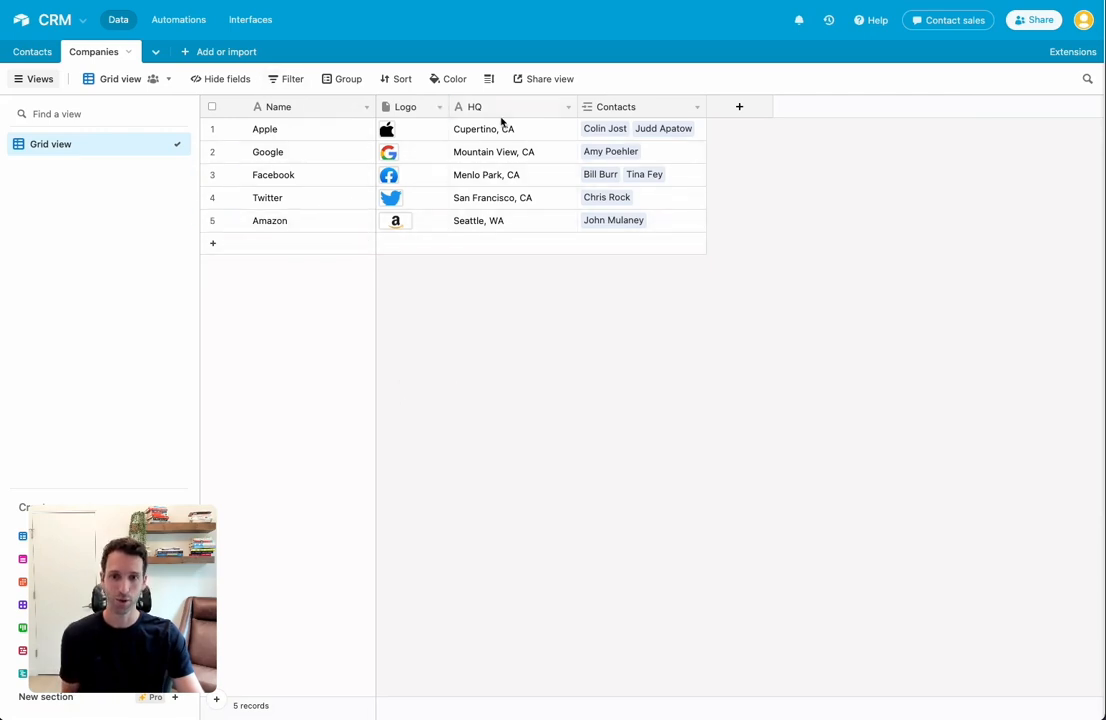
mouse_move(544, 356)
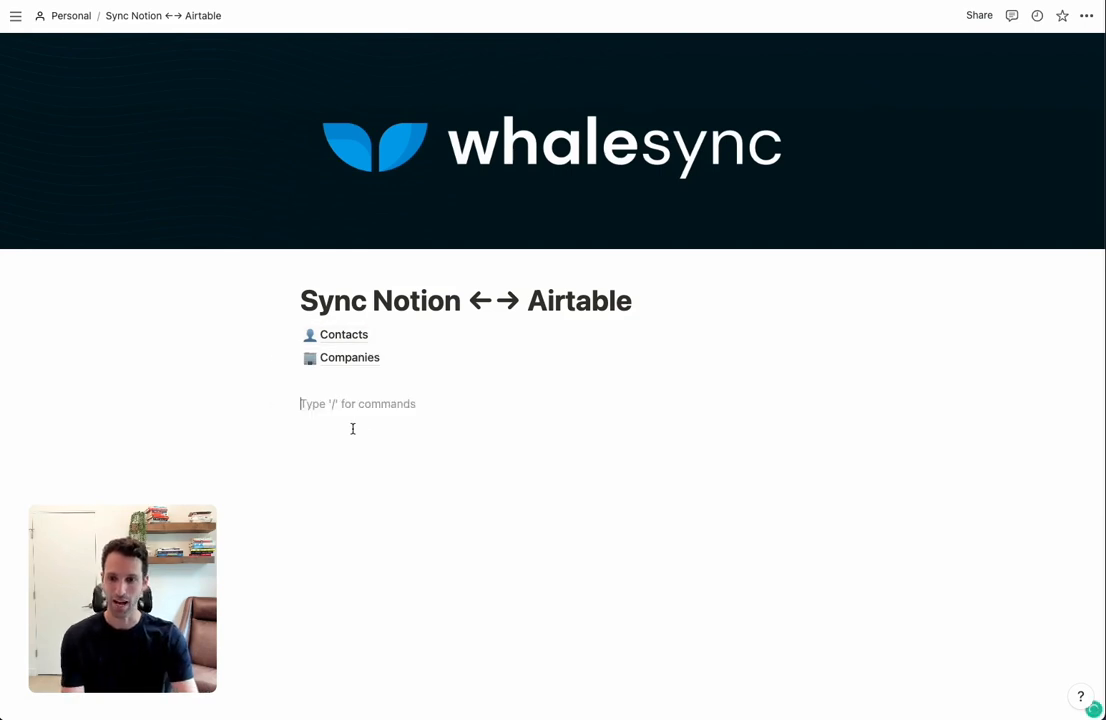
View the empty Contacts database on the Sync Notion ↔ Airtable page, then return to the Whalesync dashboard.
text(/datab)
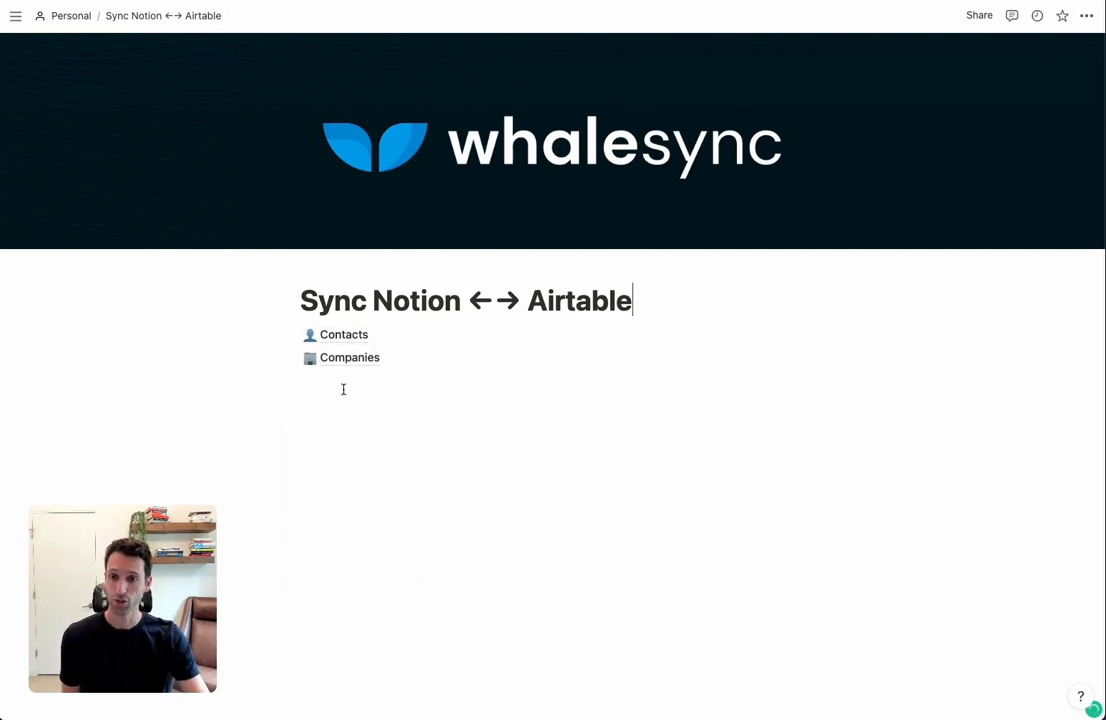
click(344, 334)
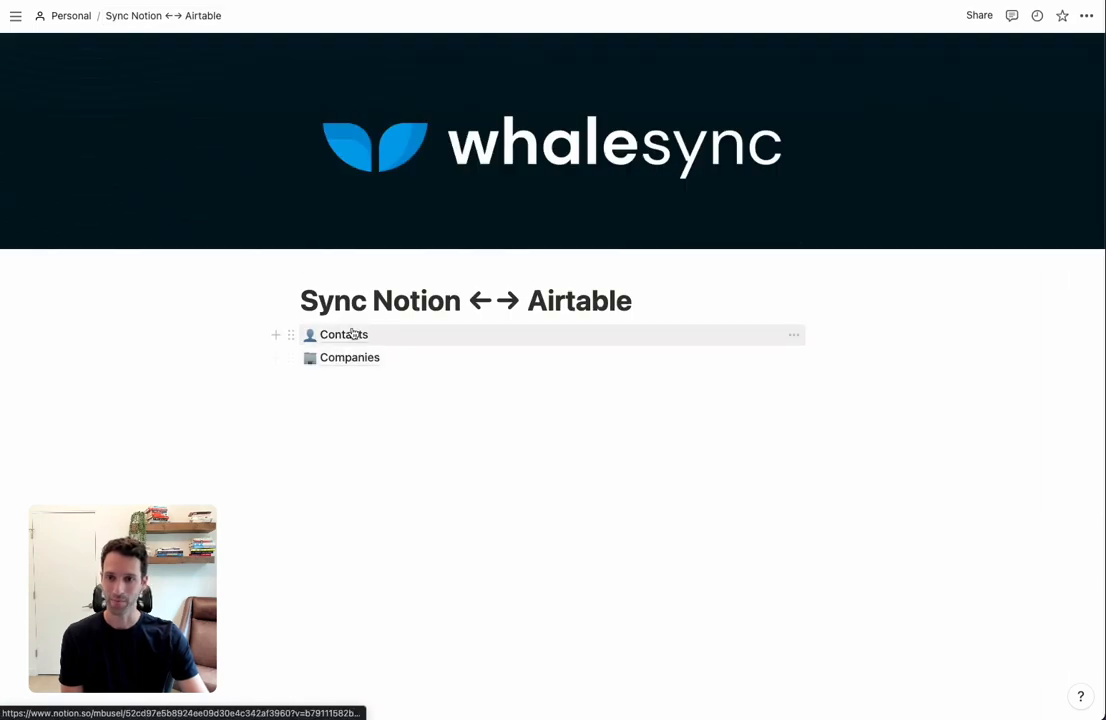
click(344, 334)
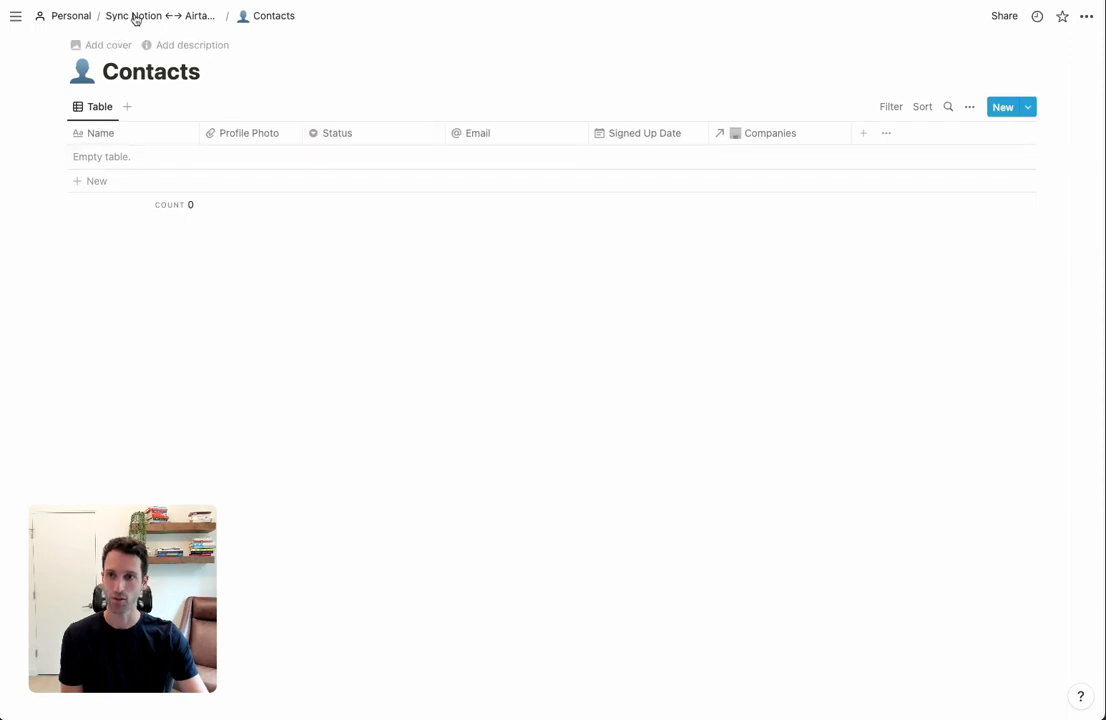
mouse_move(372, 132)
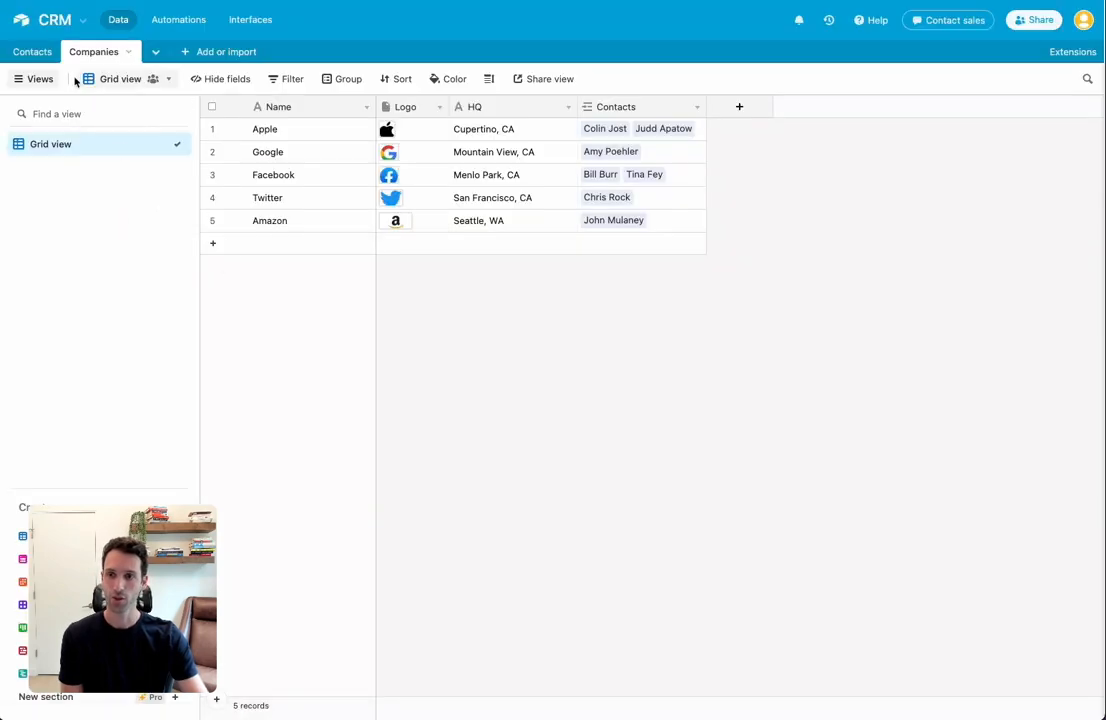
click(32, 52)
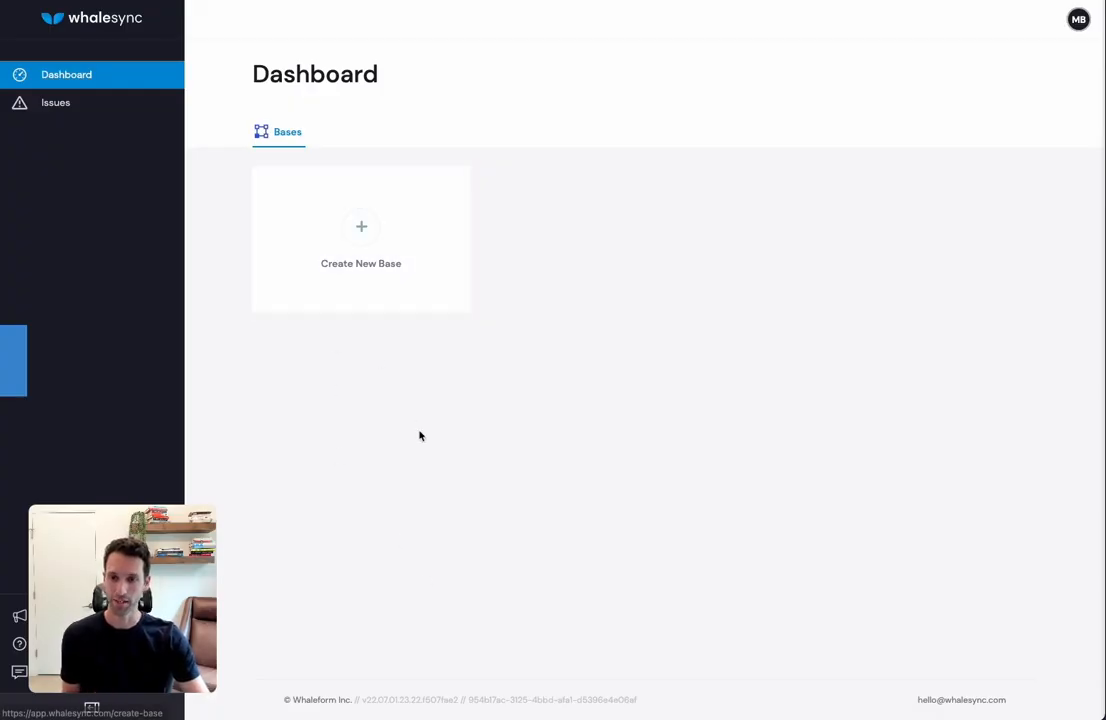
mouse_move(356, 232)
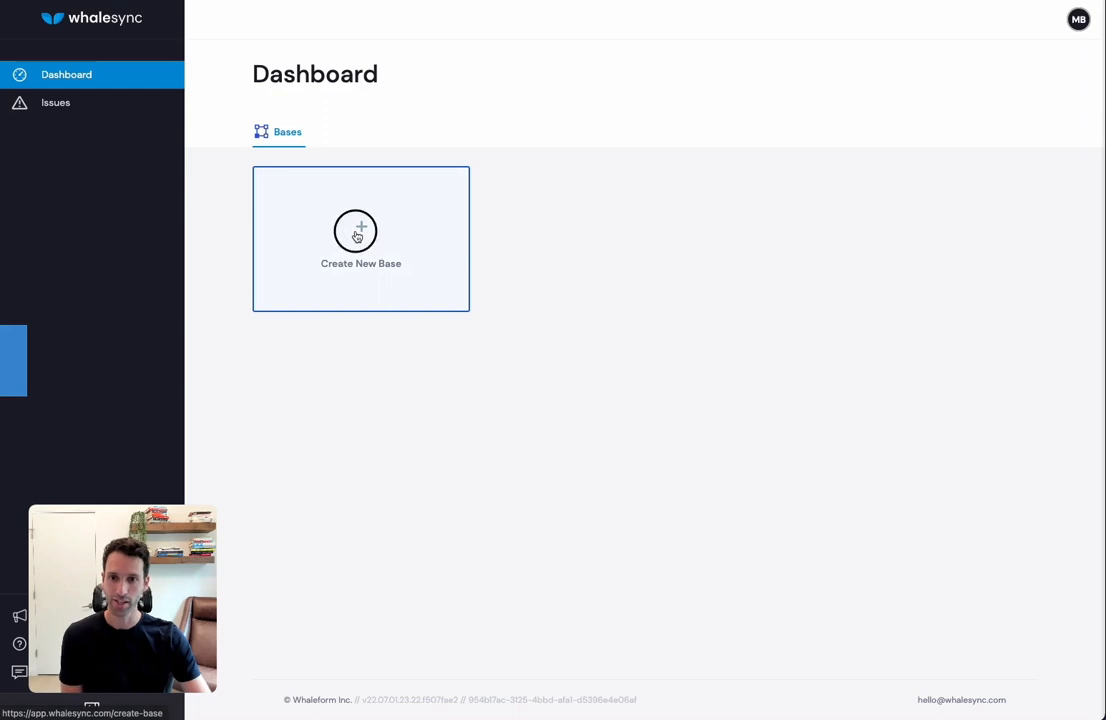
Begin a new Whalesync base with Airtable as the first app and Notion as the second.
click(360, 238)
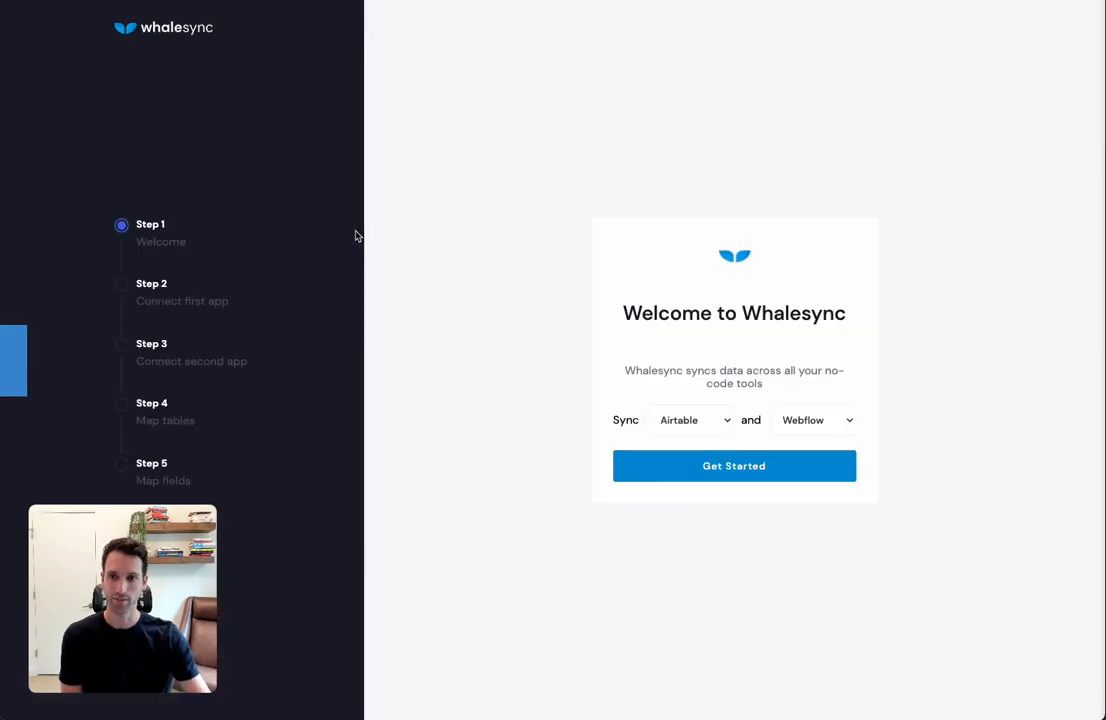
mouse_move(600, 444)
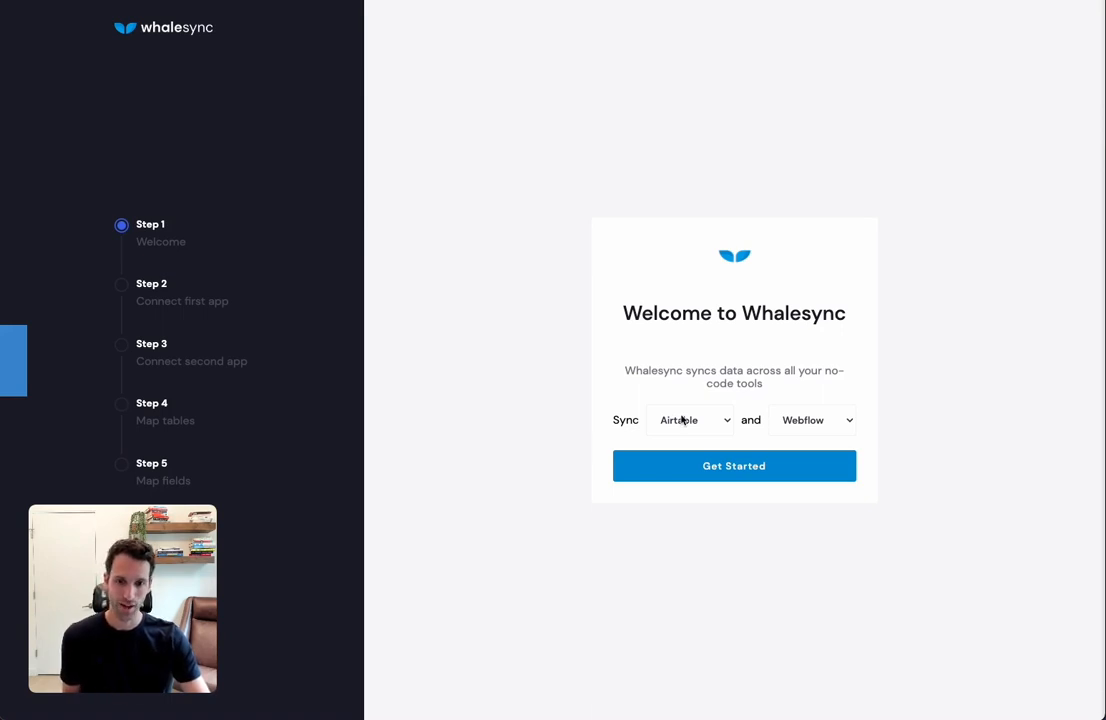
click(816, 420)
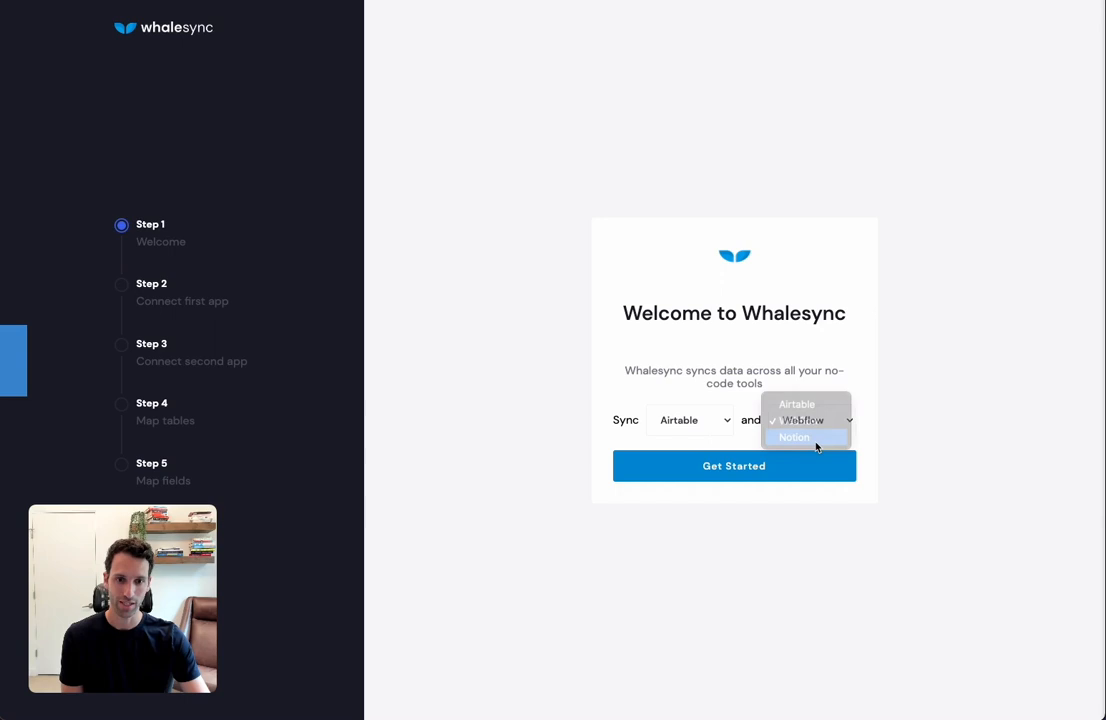
click(732, 464)
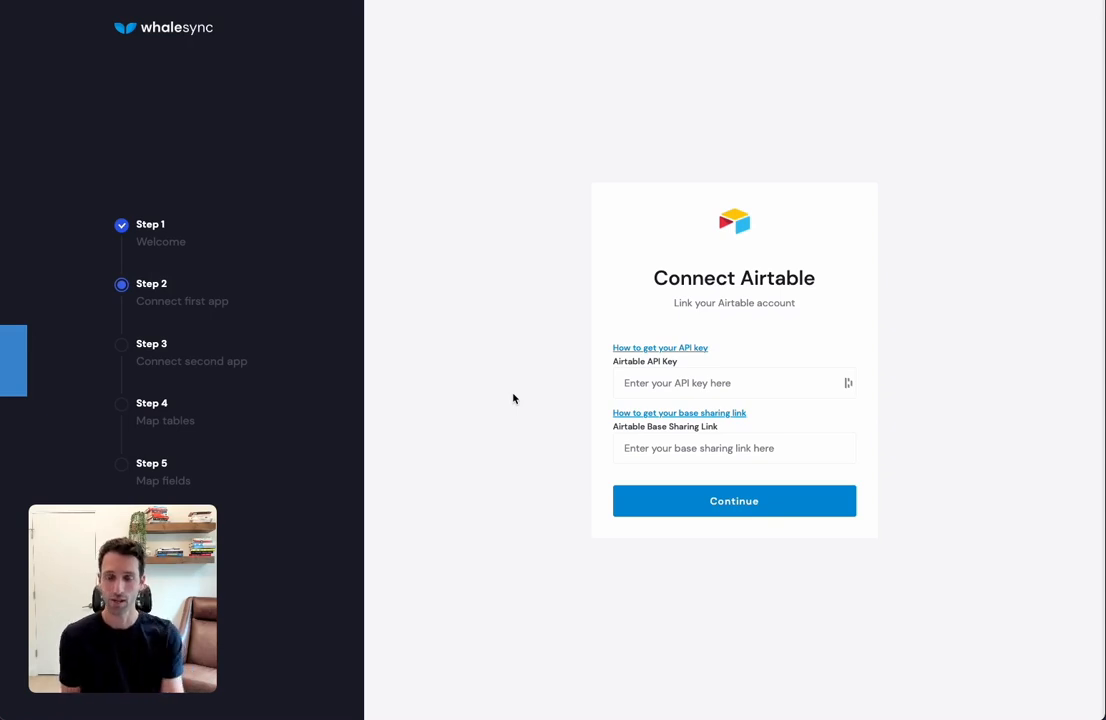
mouse_move(660, 482)
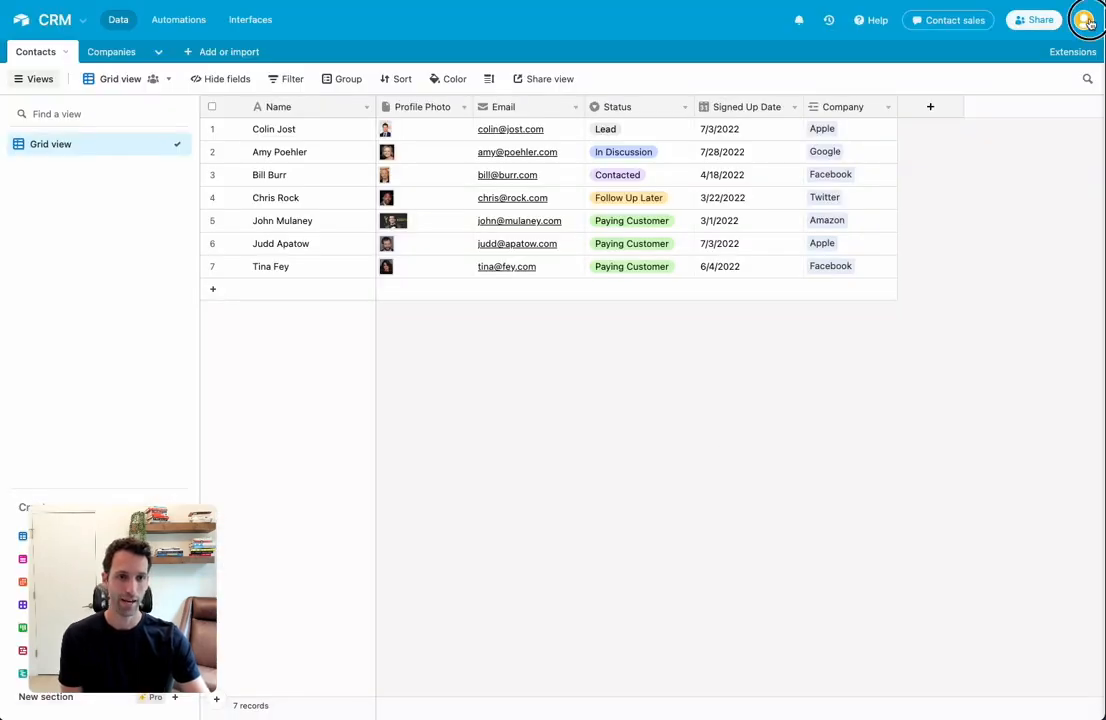
Copy the CRM base's public share link in Airtable and submit it with the API key to connect Airtable.
click(1084, 20)
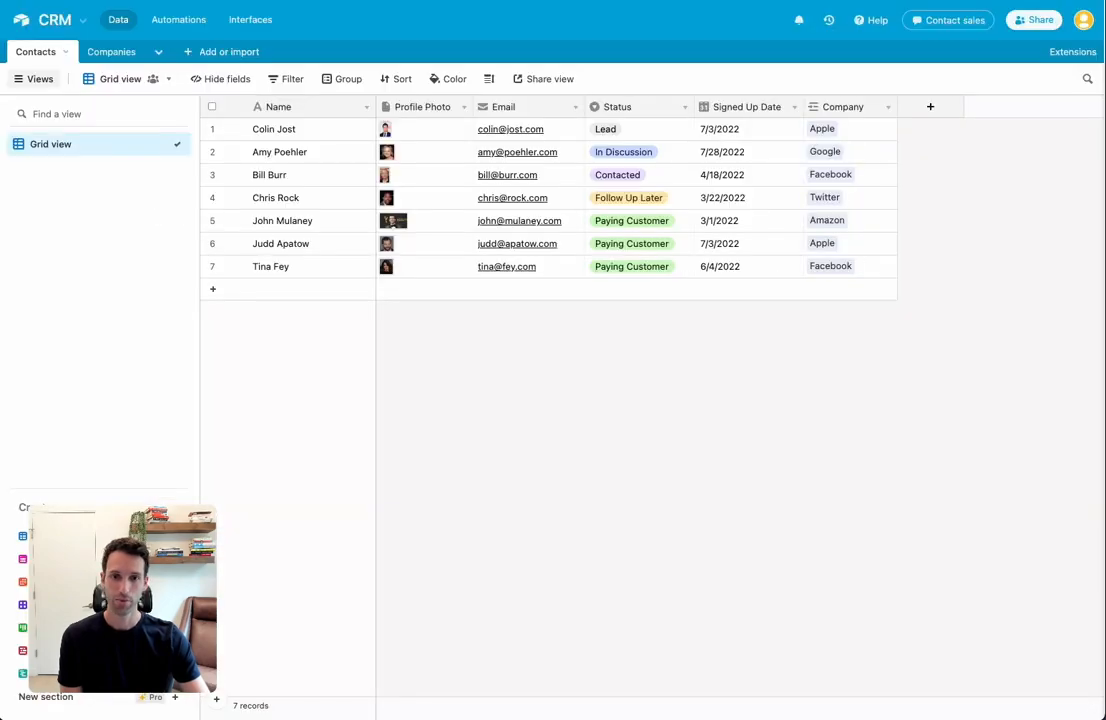
click(1032, 20)
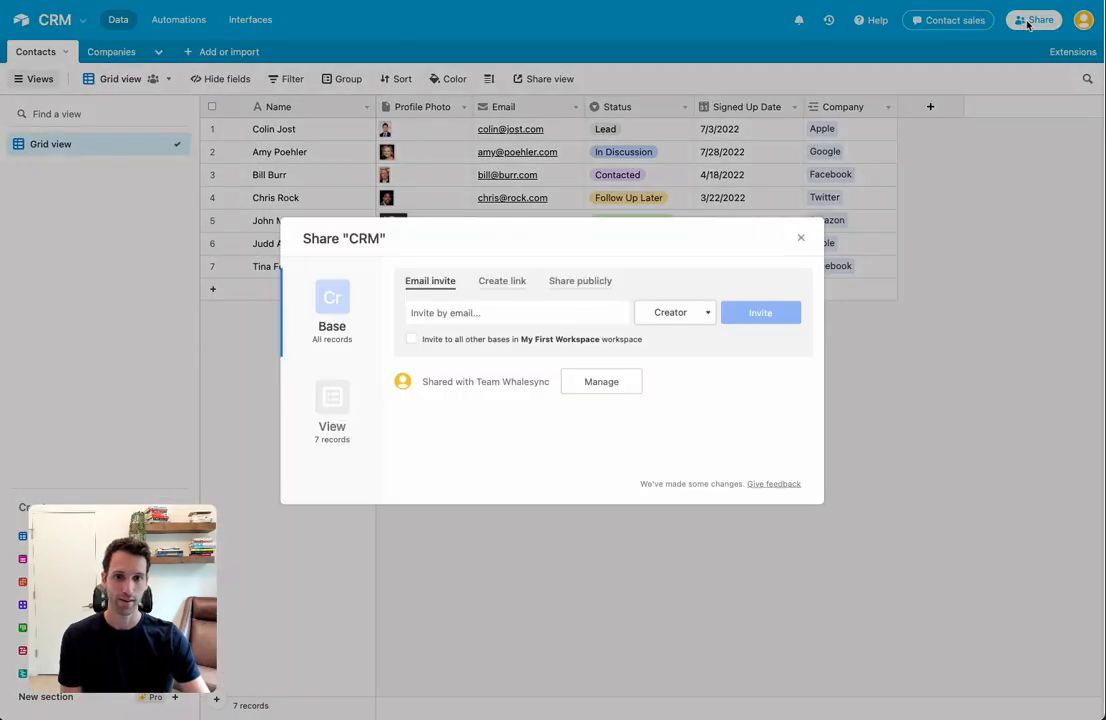
click(580, 280)
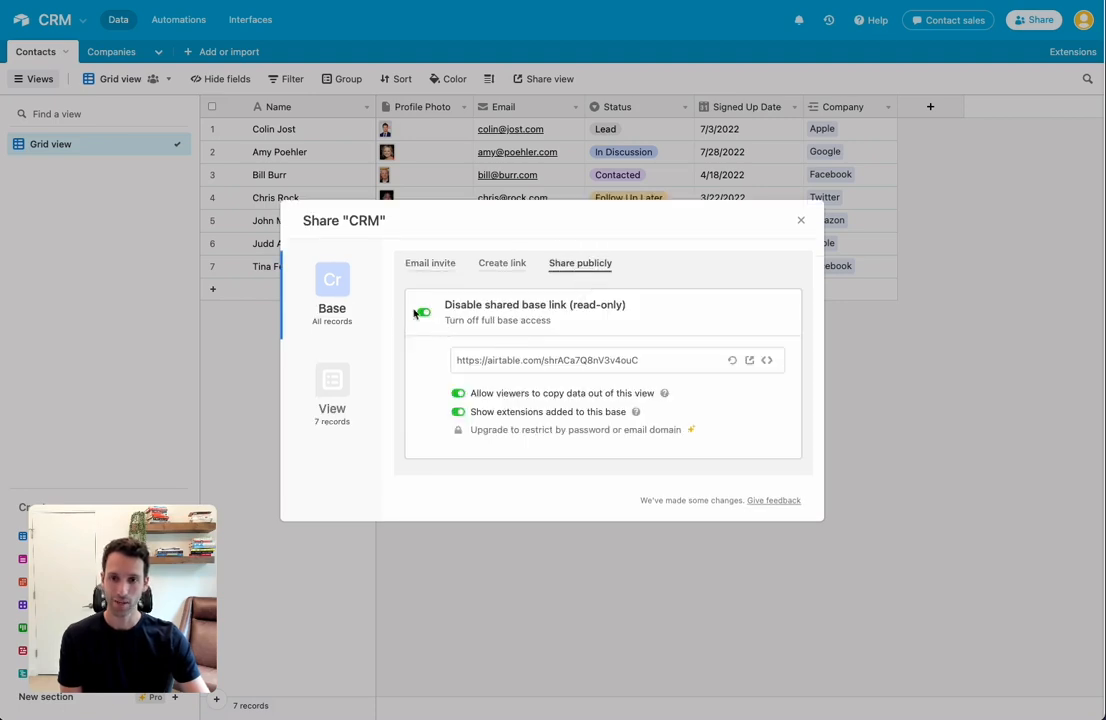
click(768, 360)
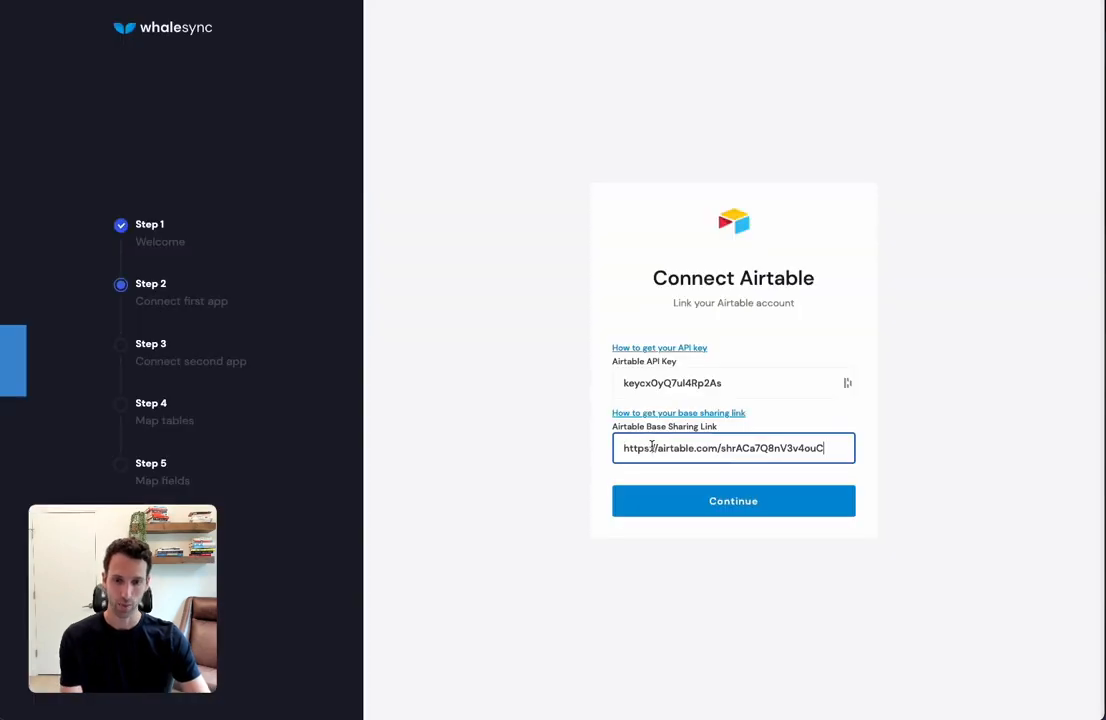
click(732, 500)
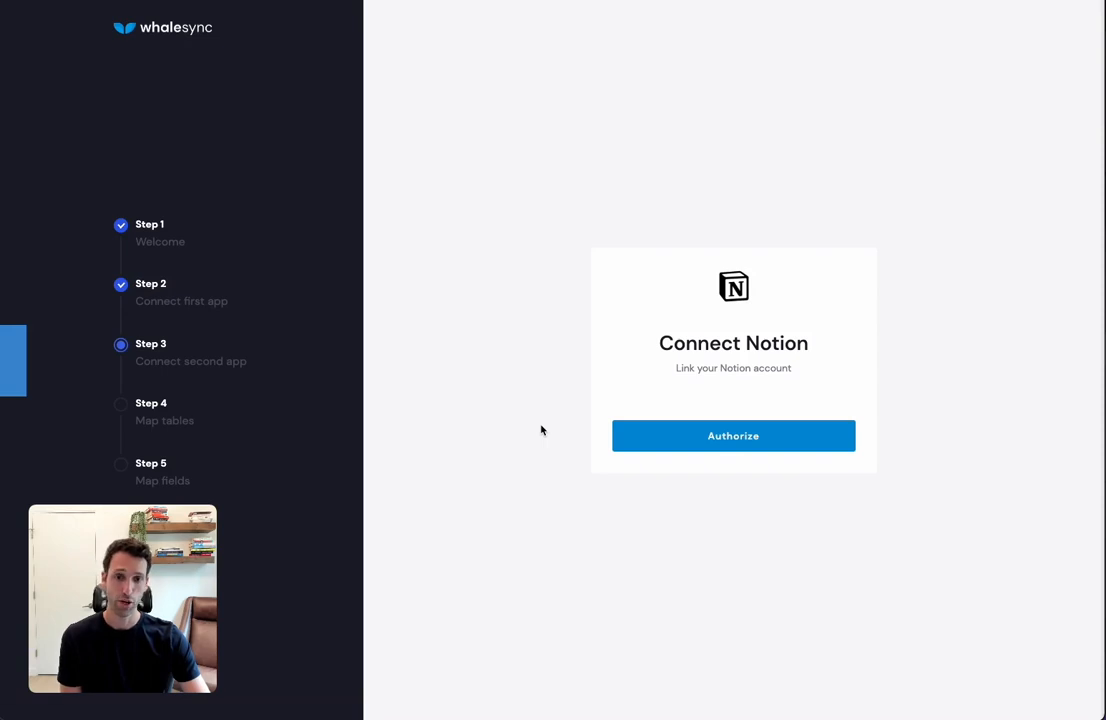
Authorize Whalesync in Notion, choosing the workspace and allowing access to the contacts pages.
click(732, 436)
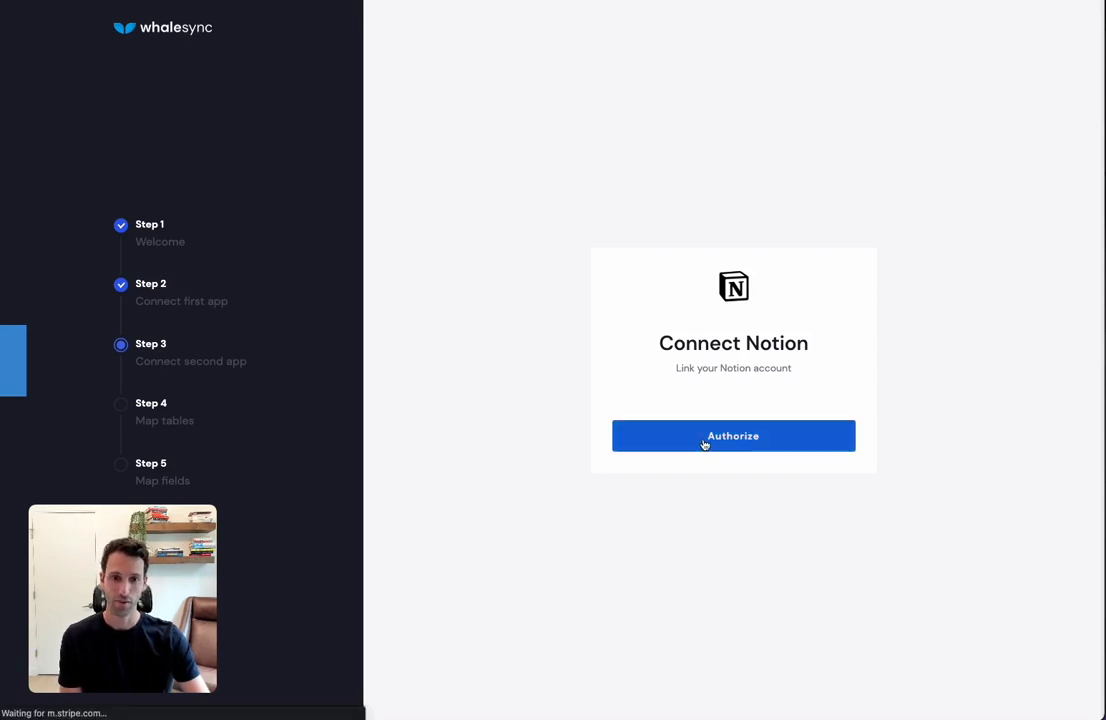
click(732, 436)
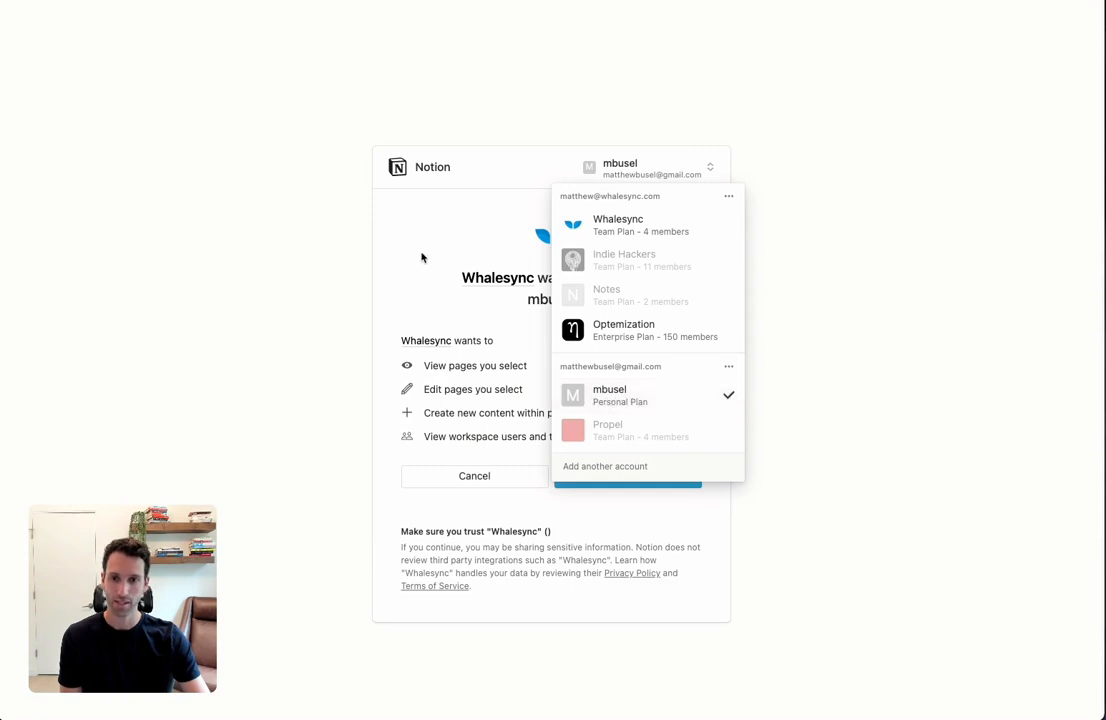
click(608, 396)
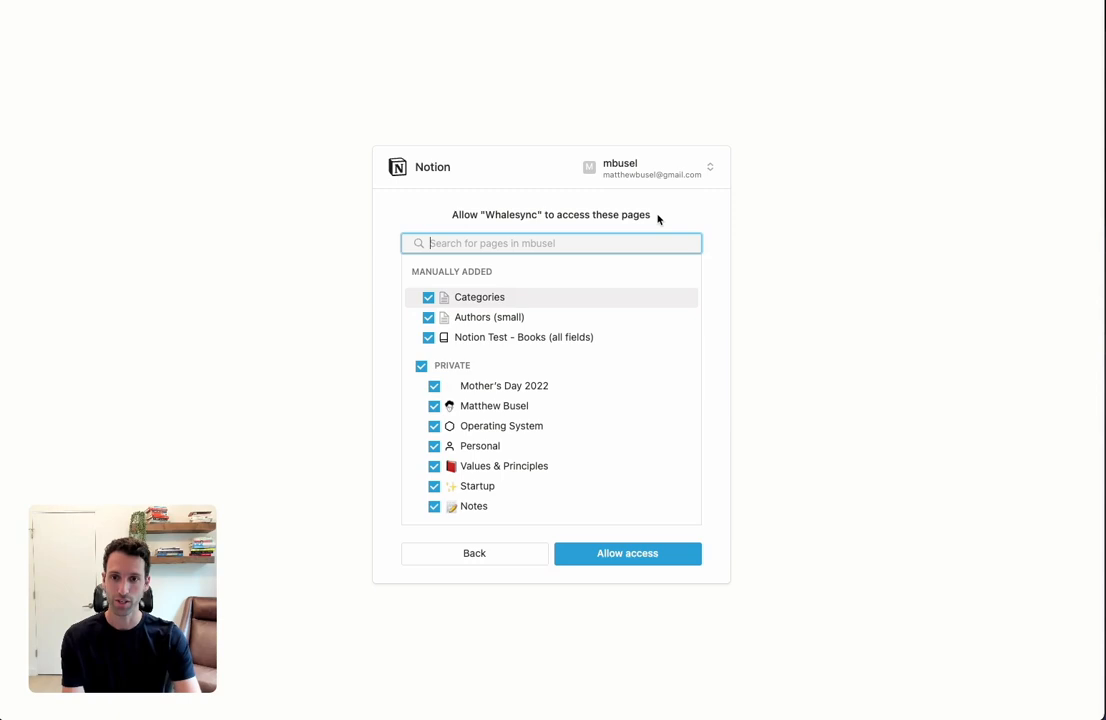
text(contacts)
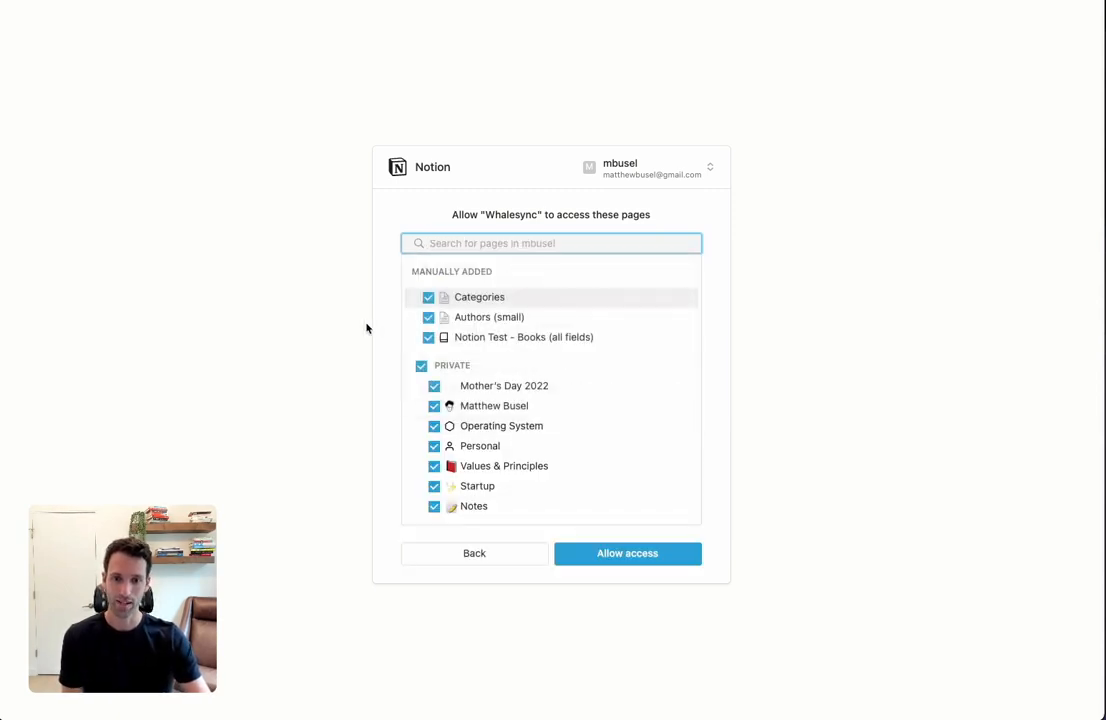
click(628, 552)
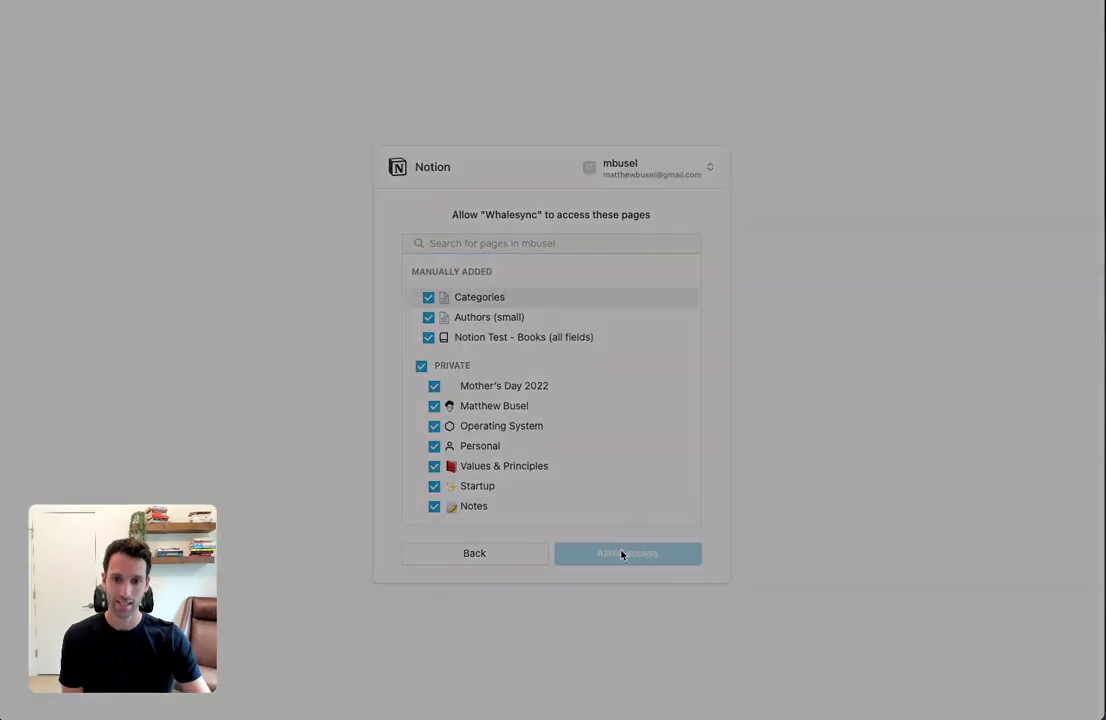
click(628, 552)
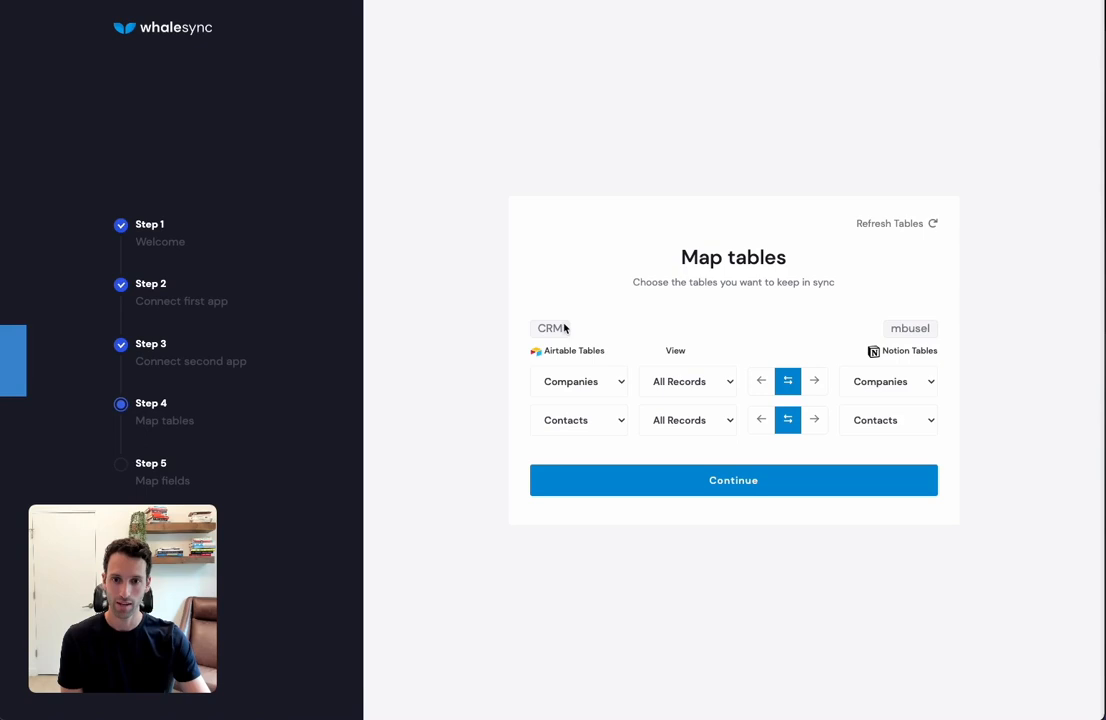
mouse_move(566, 436)
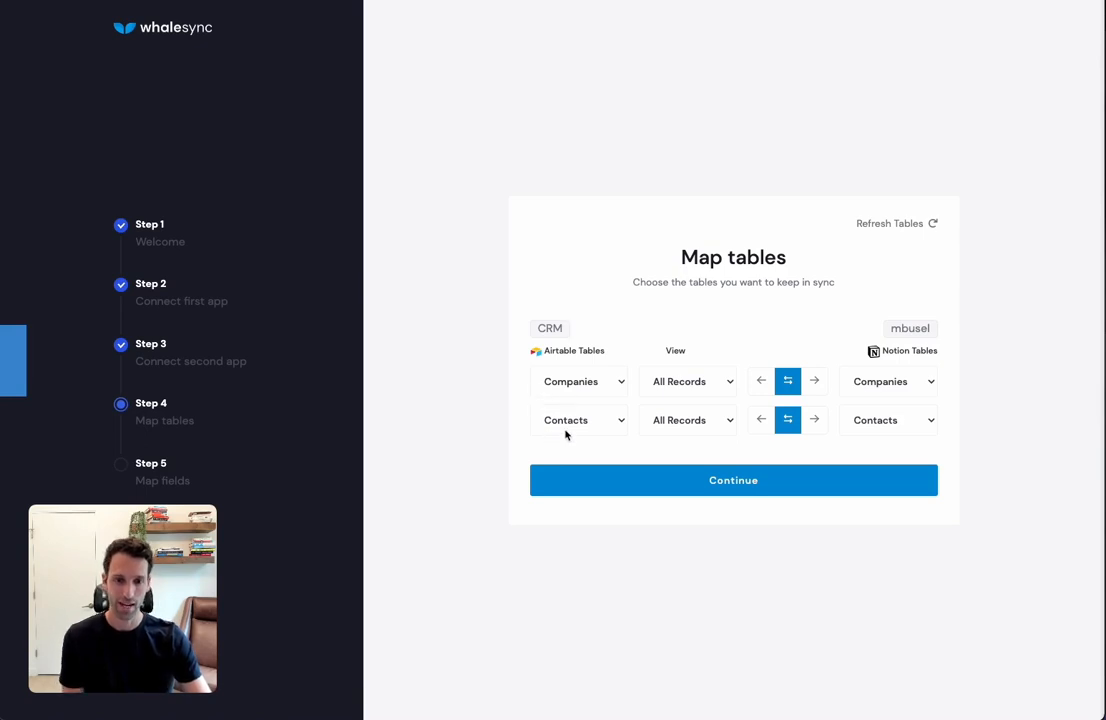
mouse_move(872, 396)
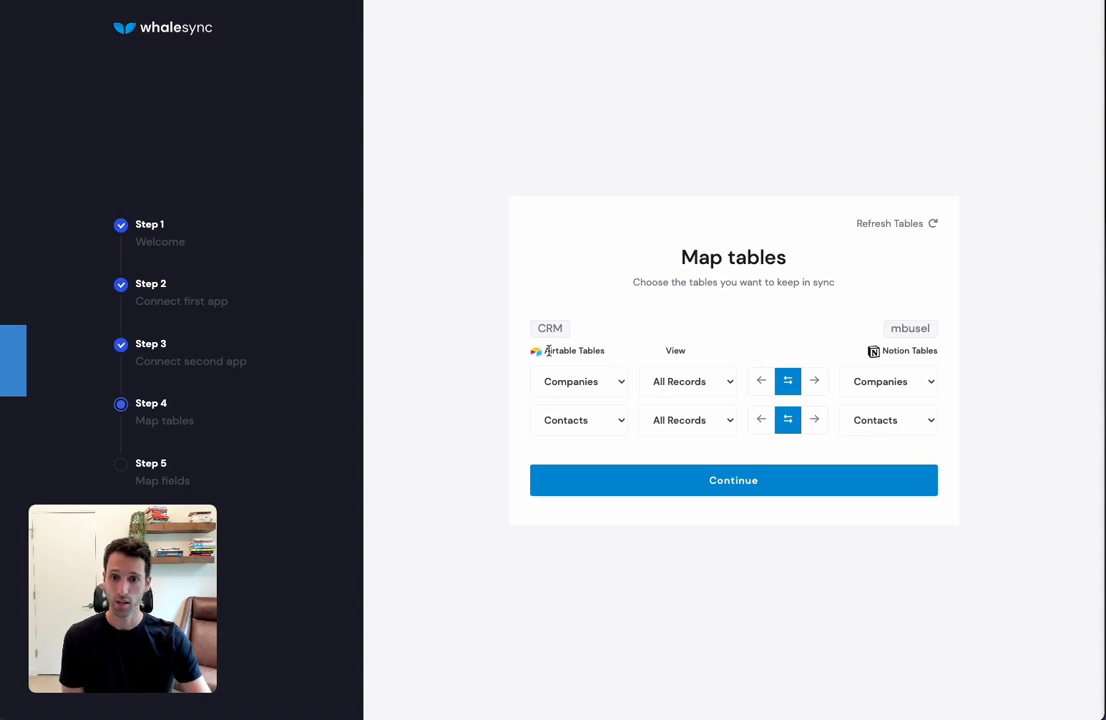
mouse_move(450, 388)
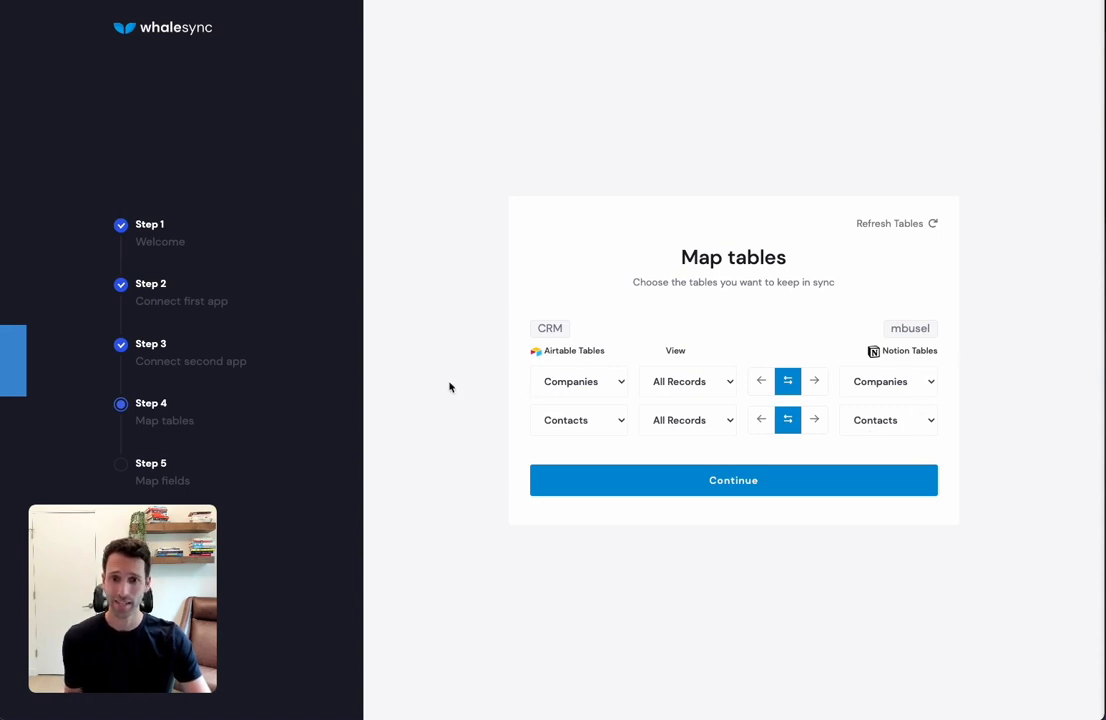
mouse_move(548, 390)
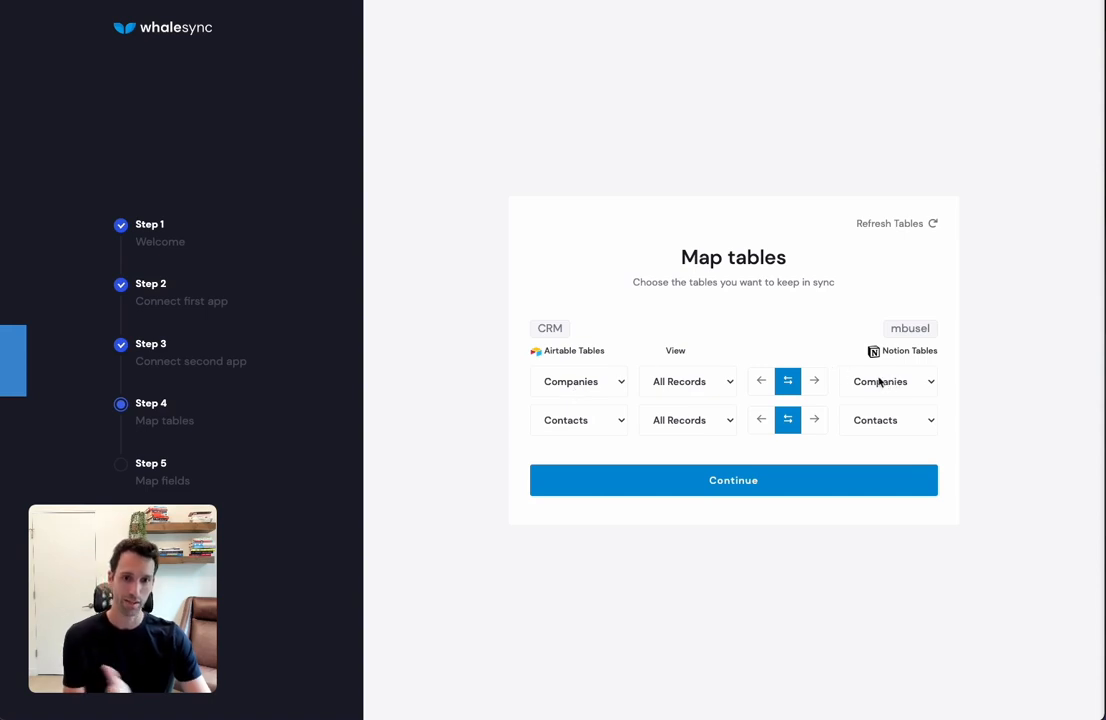
mouse_move(754, 460)
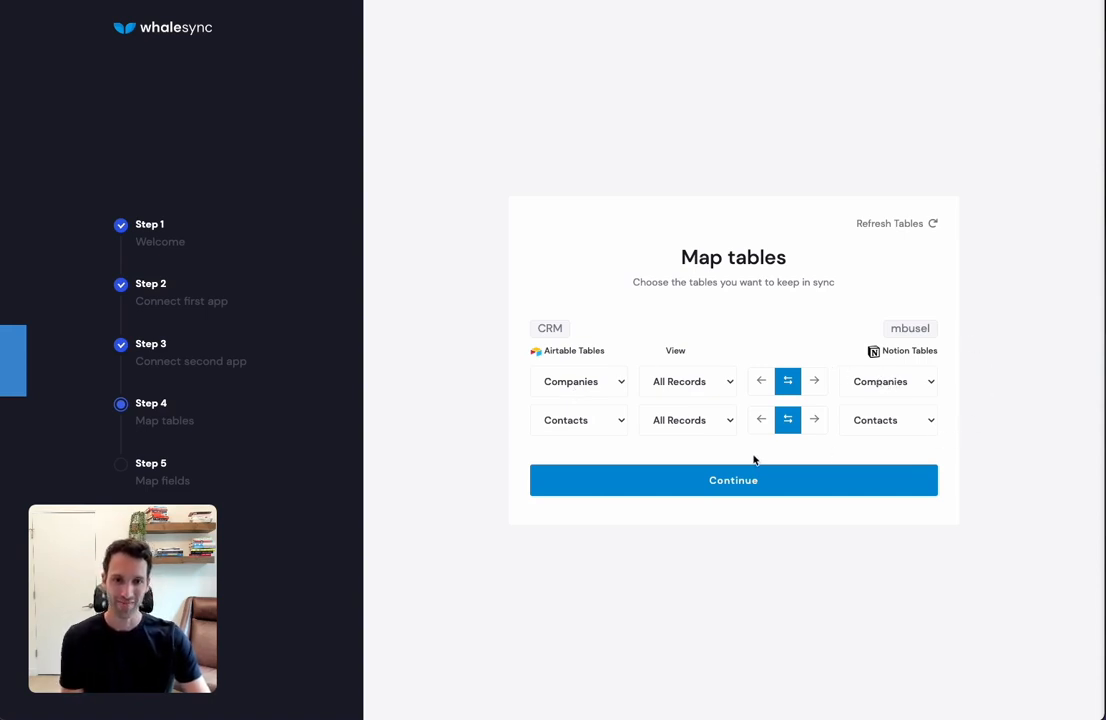
mouse_move(788, 364)
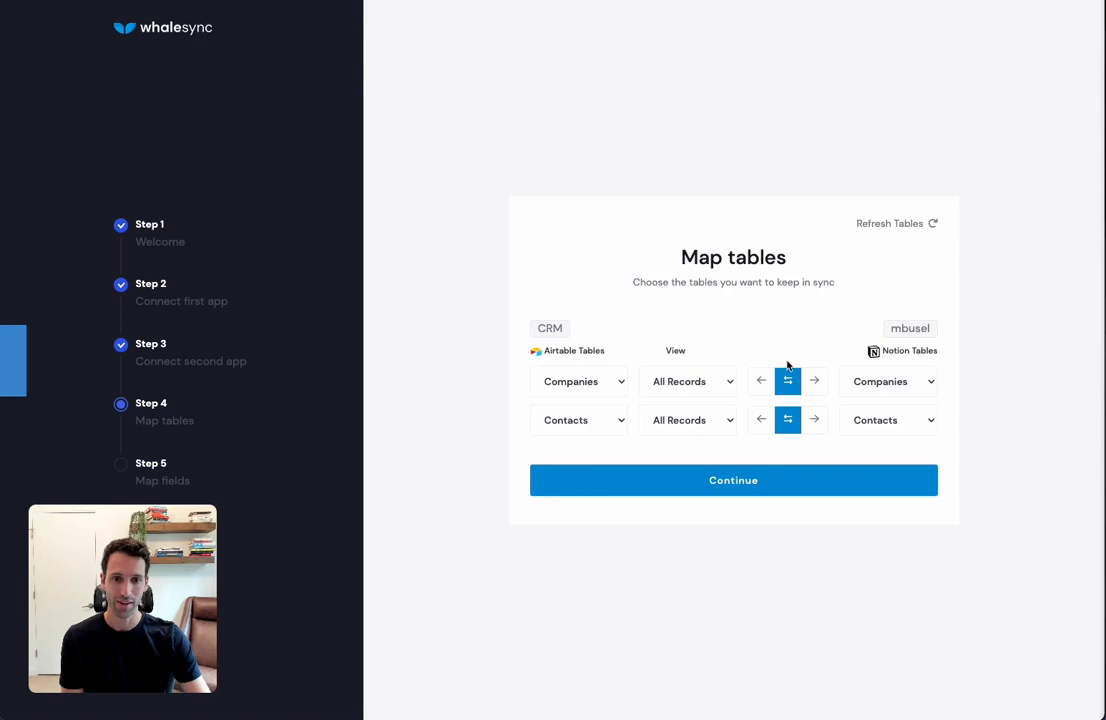
mouse_move(764, 456)
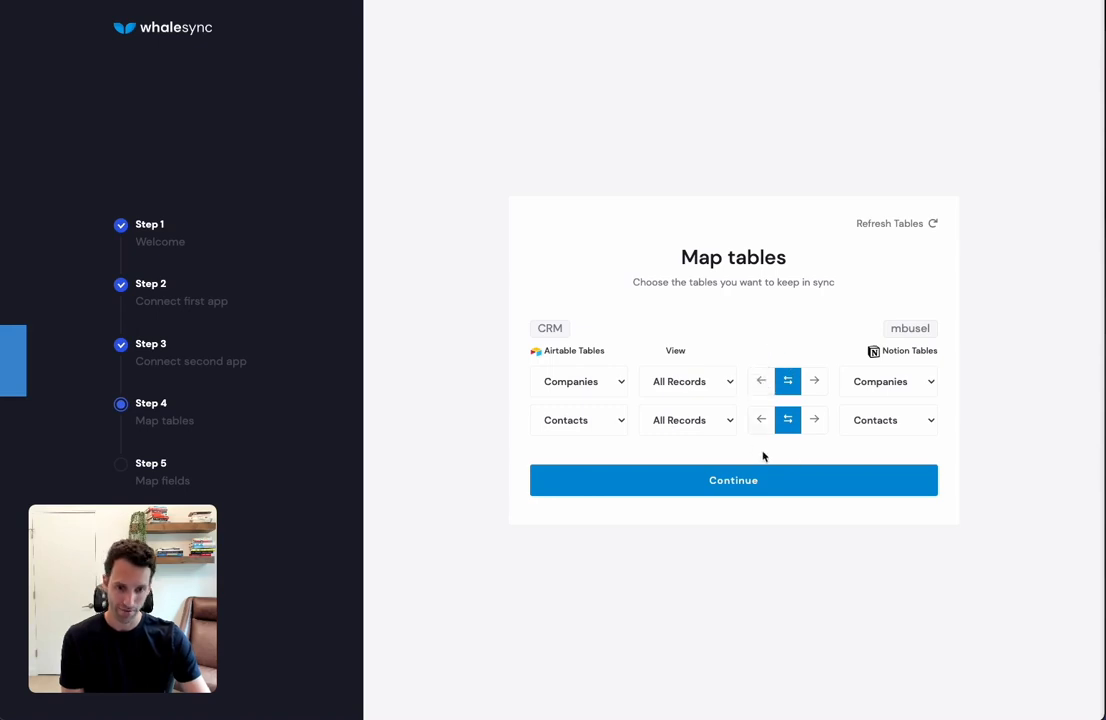
mouse_move(760, 352)
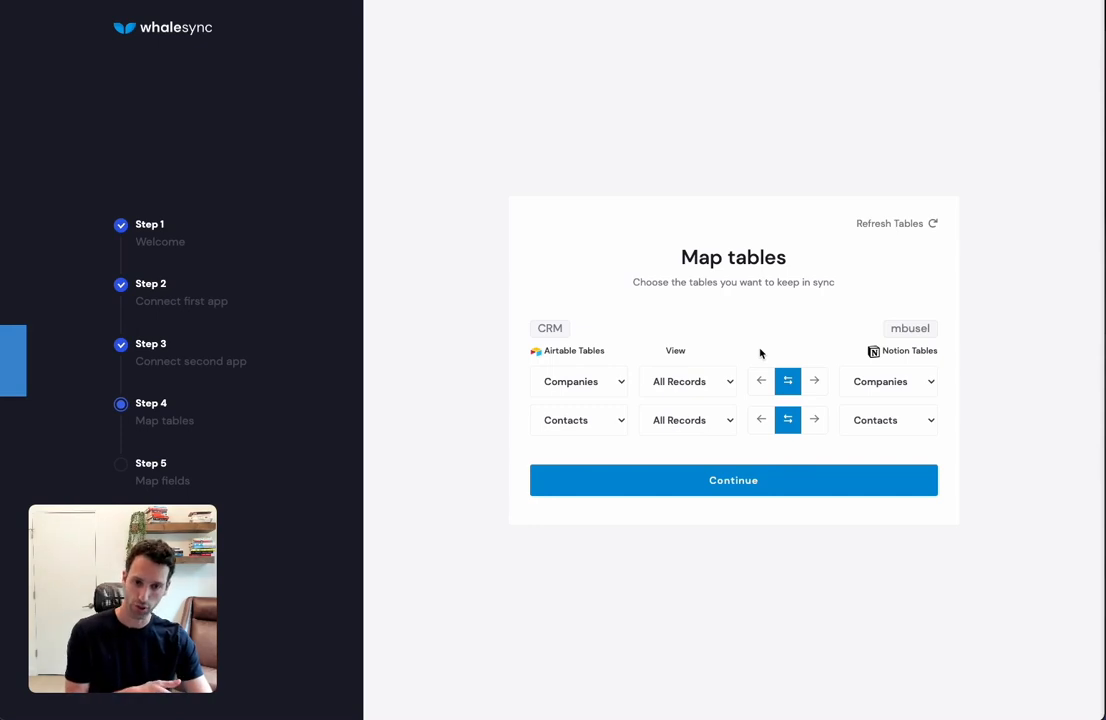
mouse_move(818, 376)
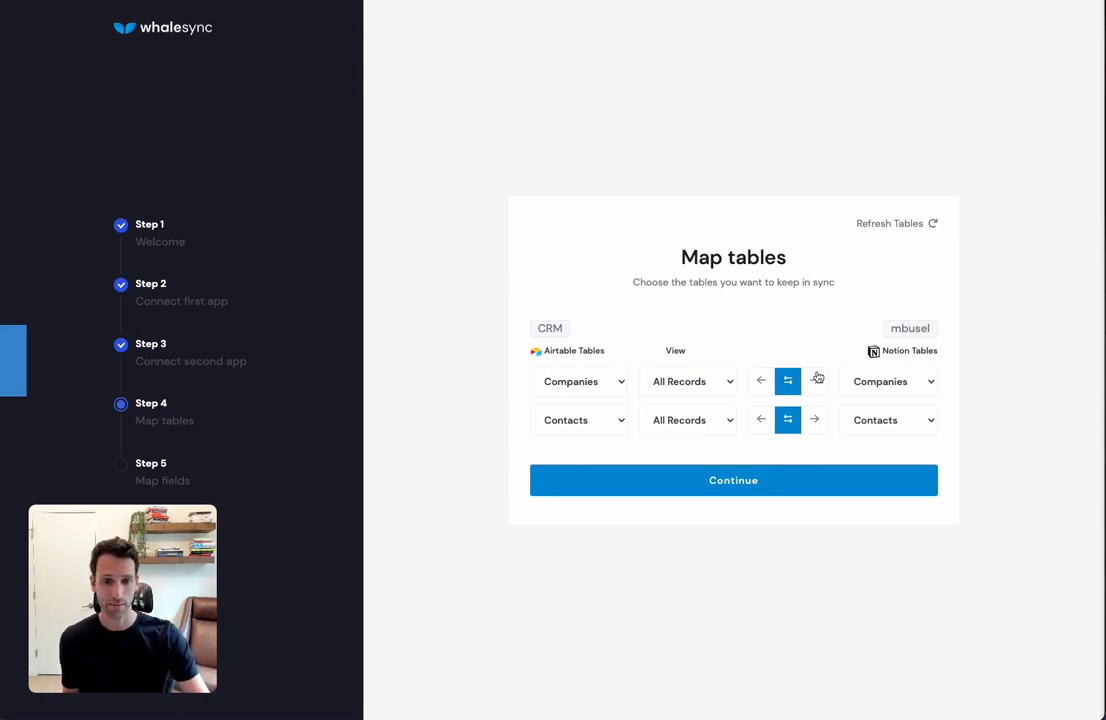
Keep Companies and Contacts paired with two-way sync on all records and continue to field mapping.
click(760, 380)
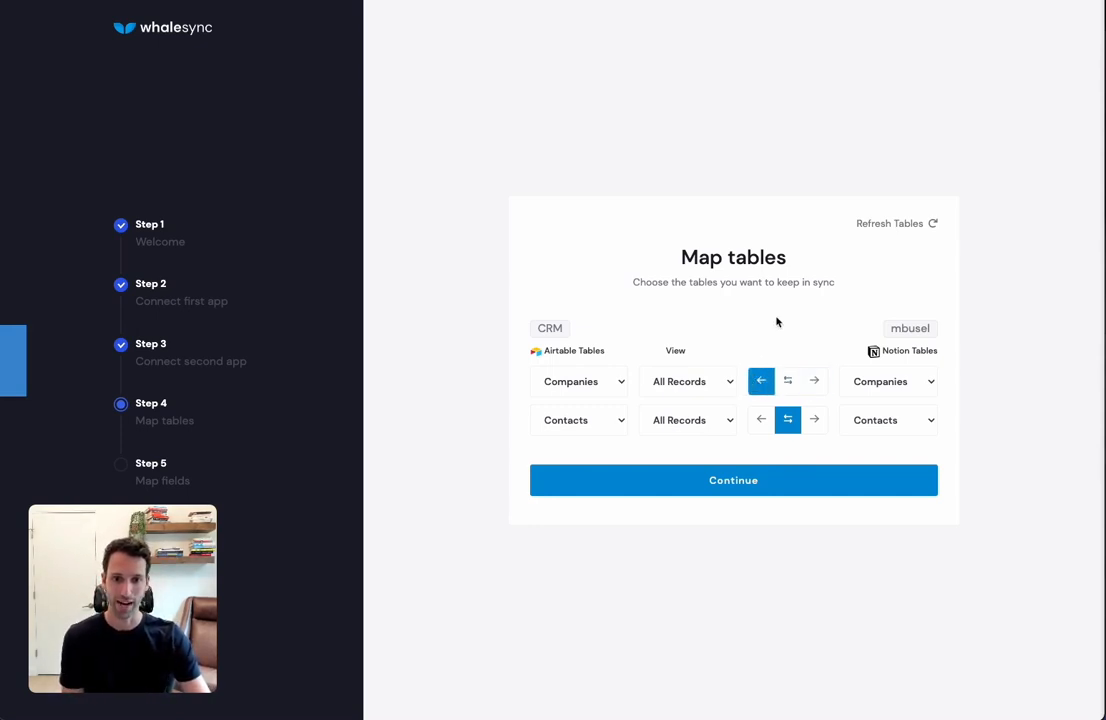
click(788, 380)
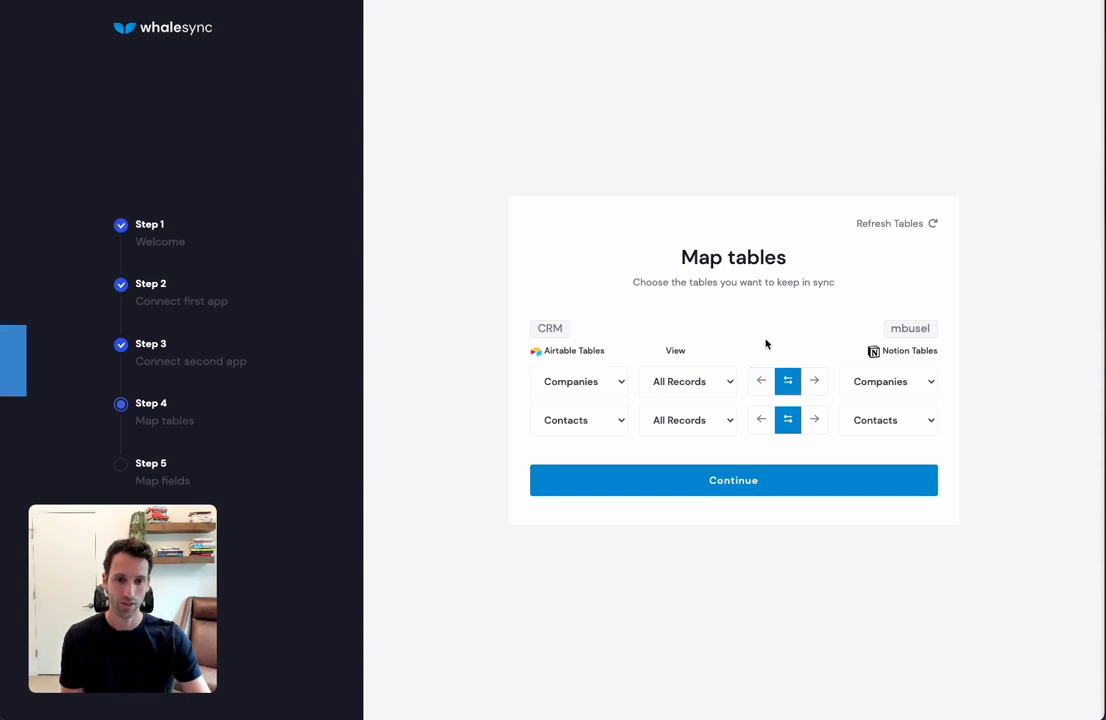
click(732, 480)
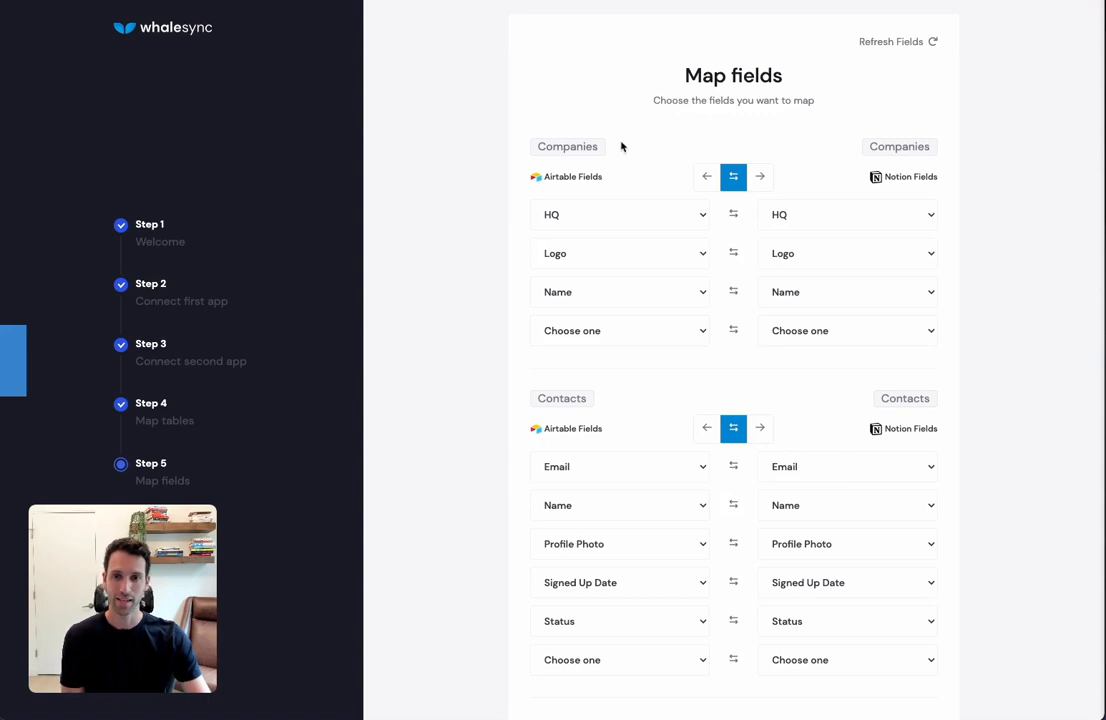
mouse_move(552, 270)
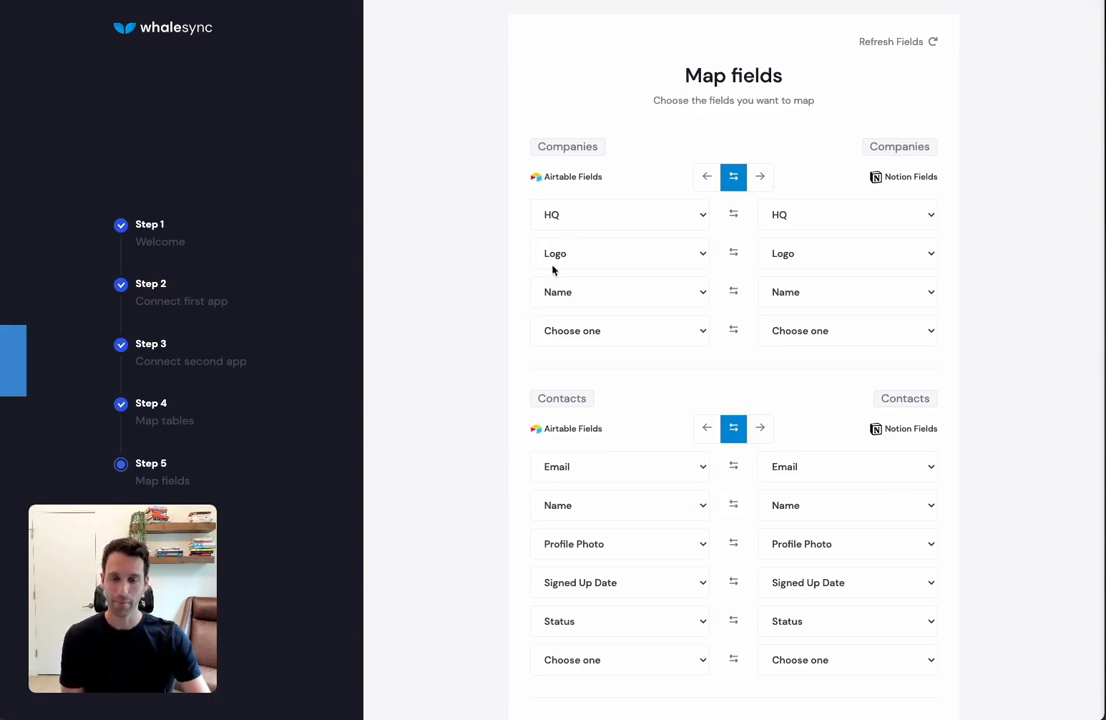
mouse_move(544, 266)
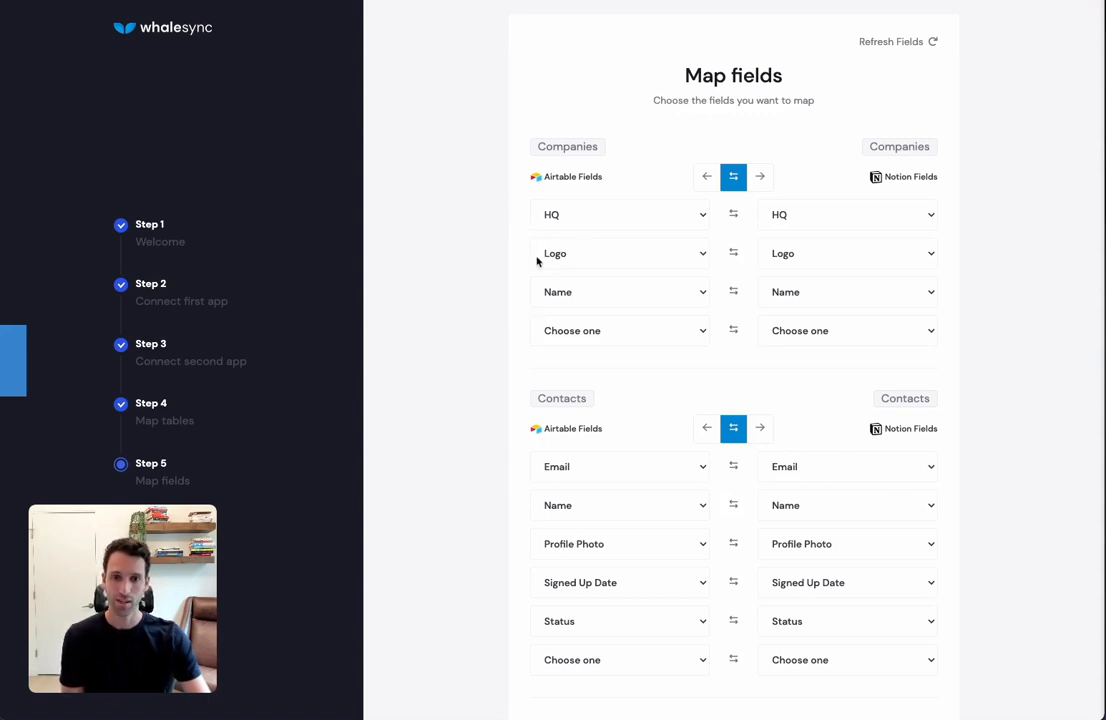
mouse_move(456, 362)
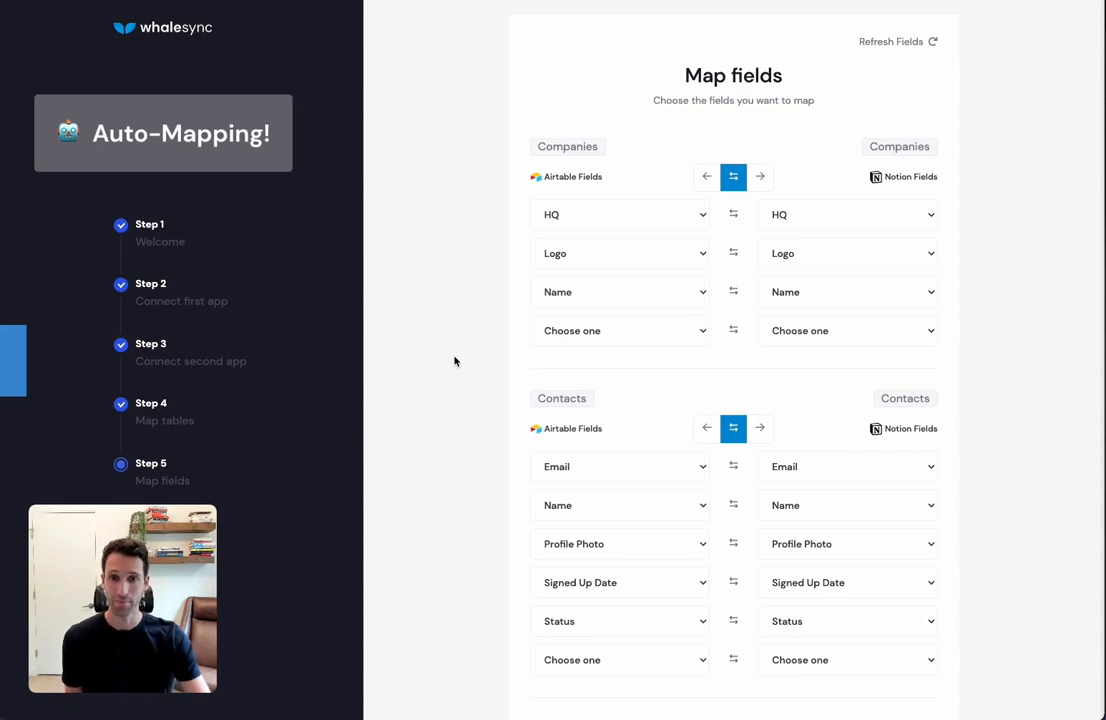
mouse_move(612, 212)
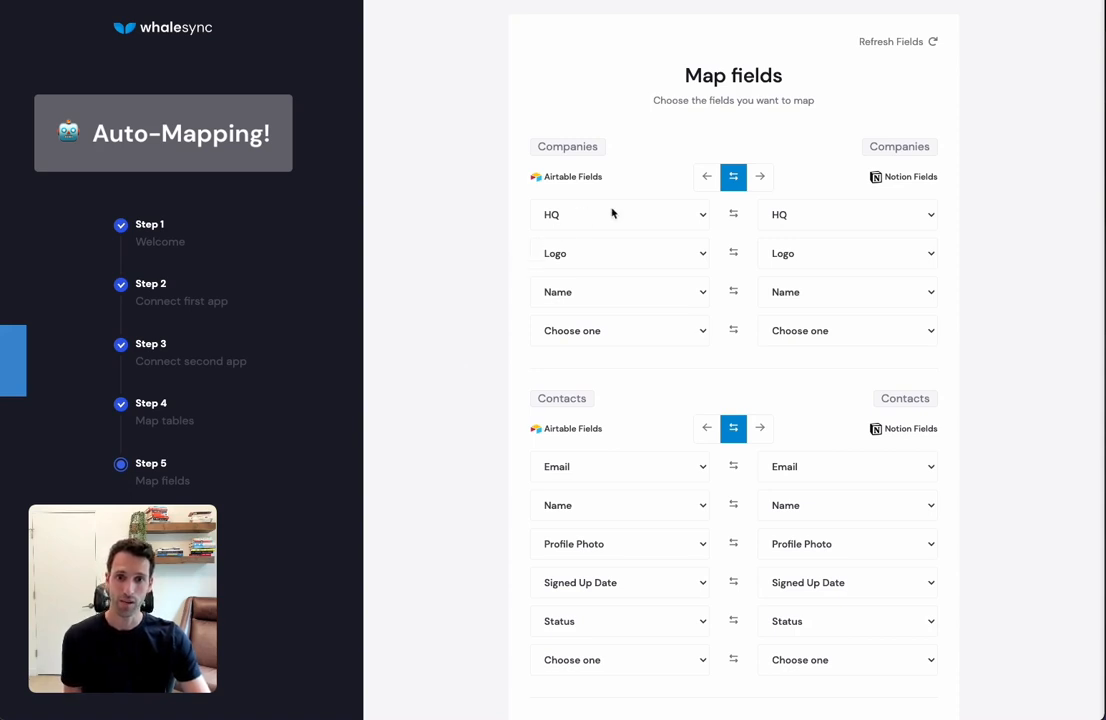
mouse_move(548, 228)
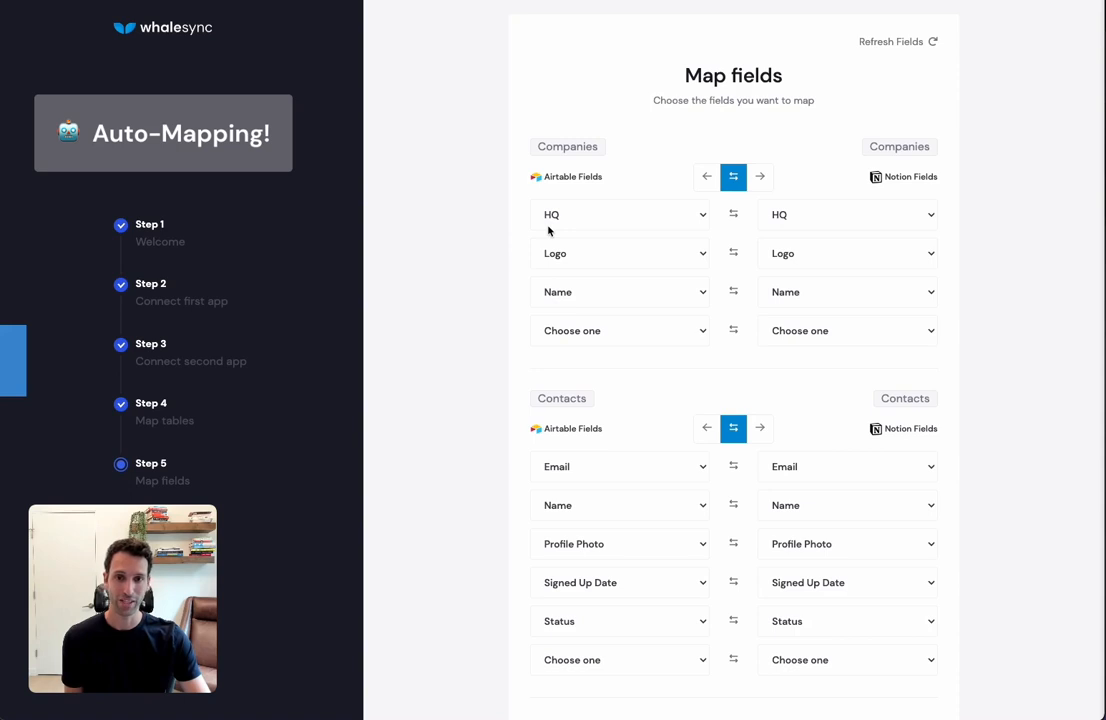
mouse_move(492, 278)
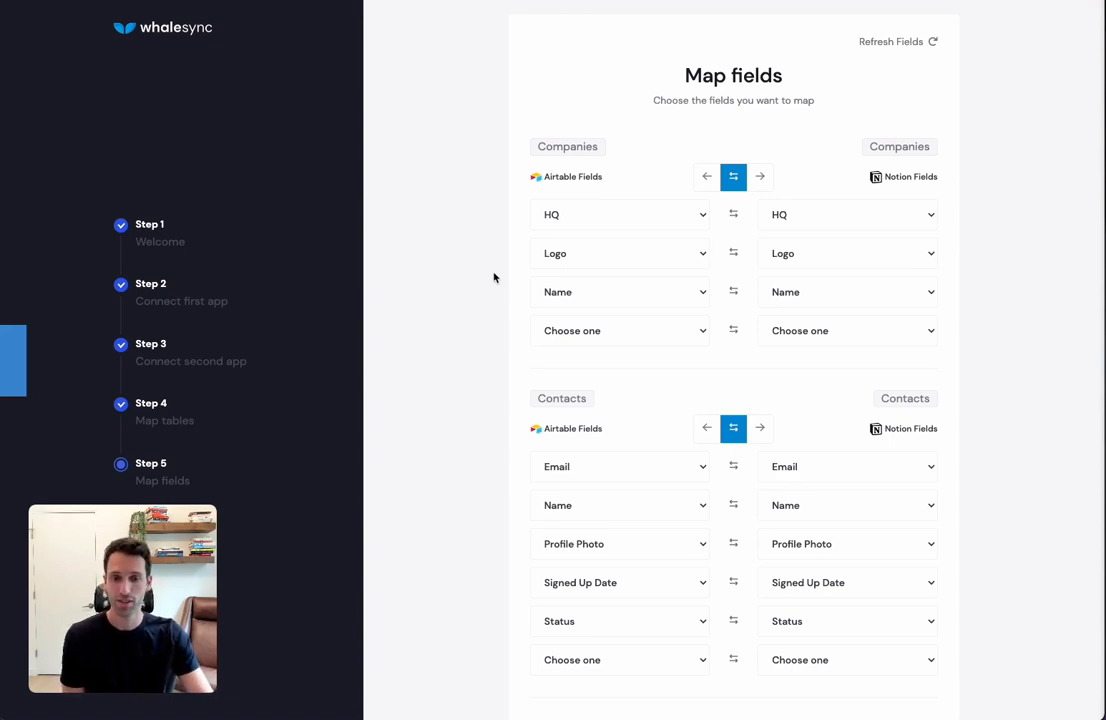
mouse_move(832, 330)
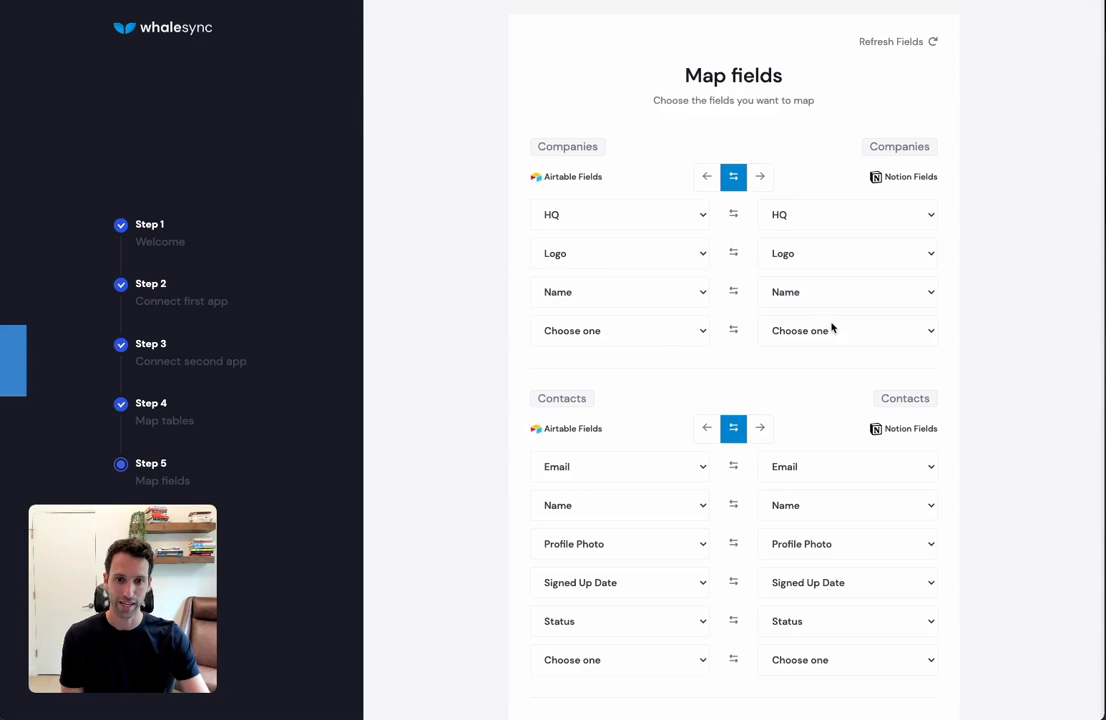
Review the auto-matched Companies and Contacts field pairs, leaving them unchanged.
click(846, 330)
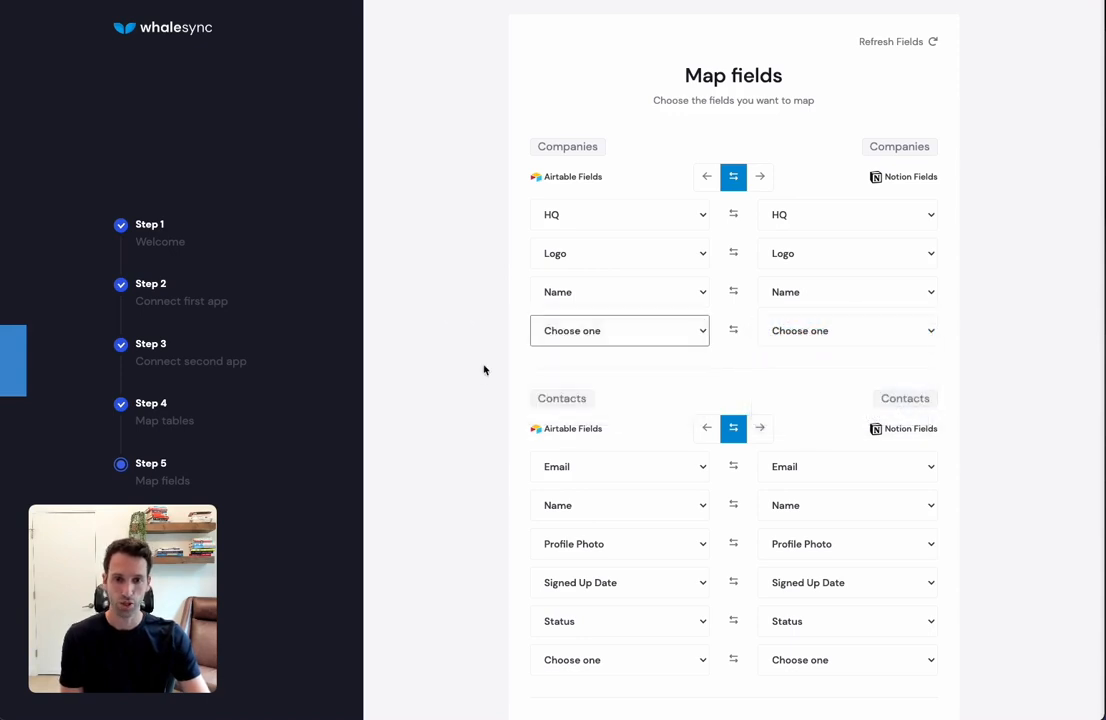
scroll(down, 3)
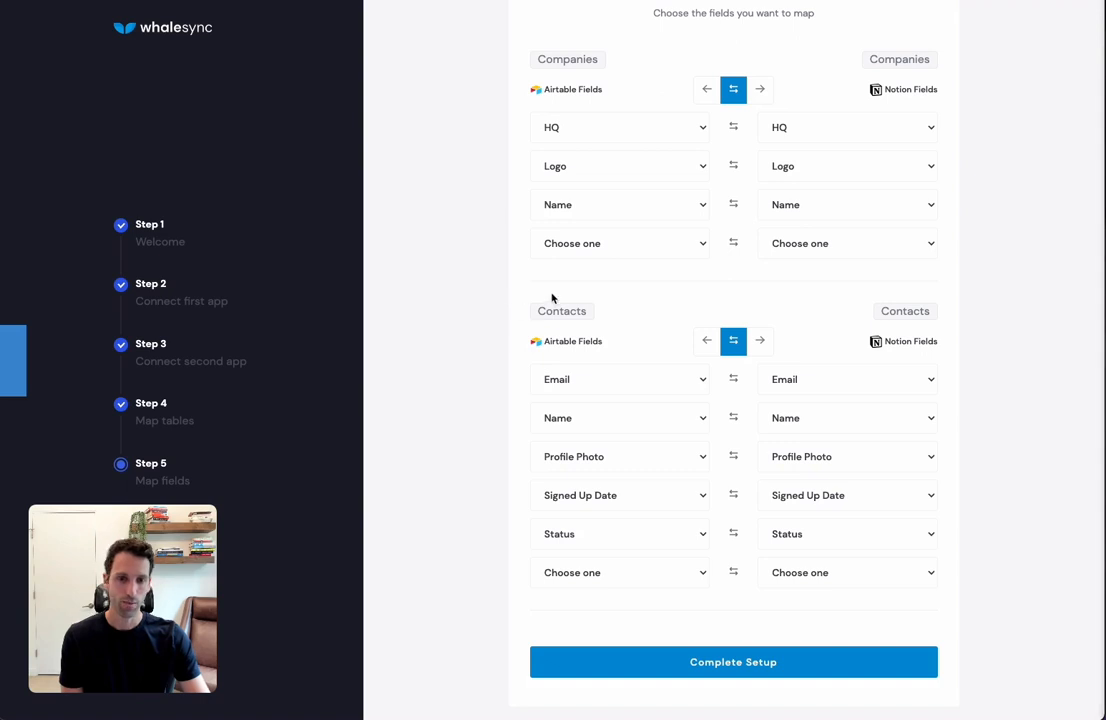
mouse_move(680, 616)
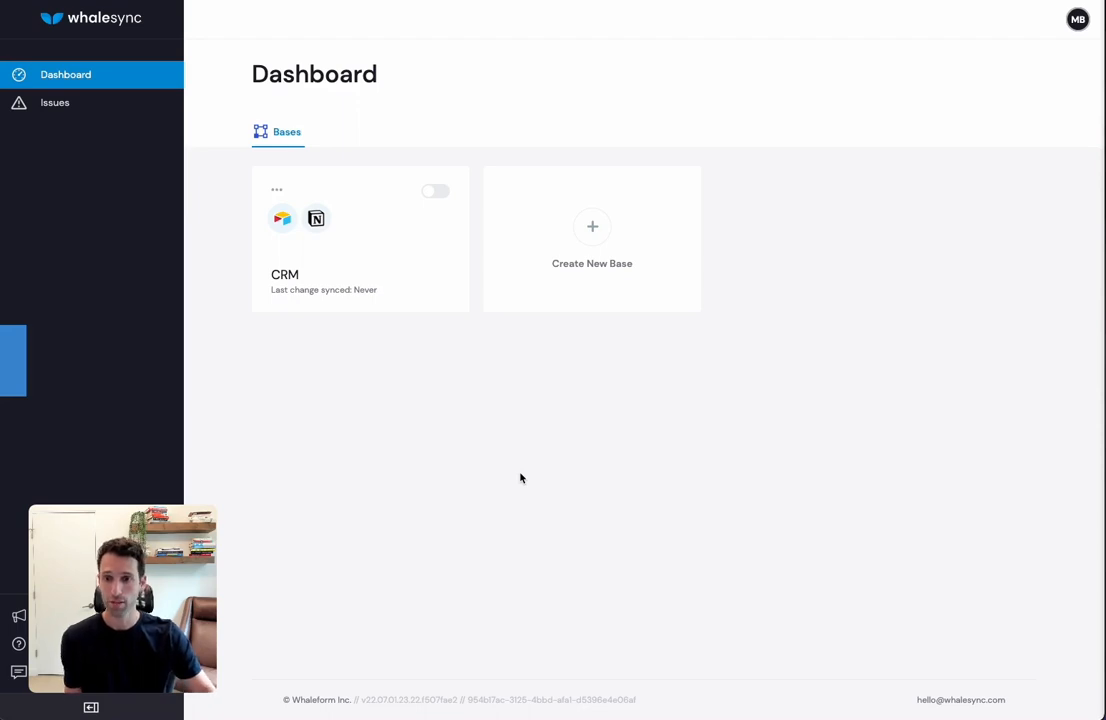
mouse_move(388, 302)
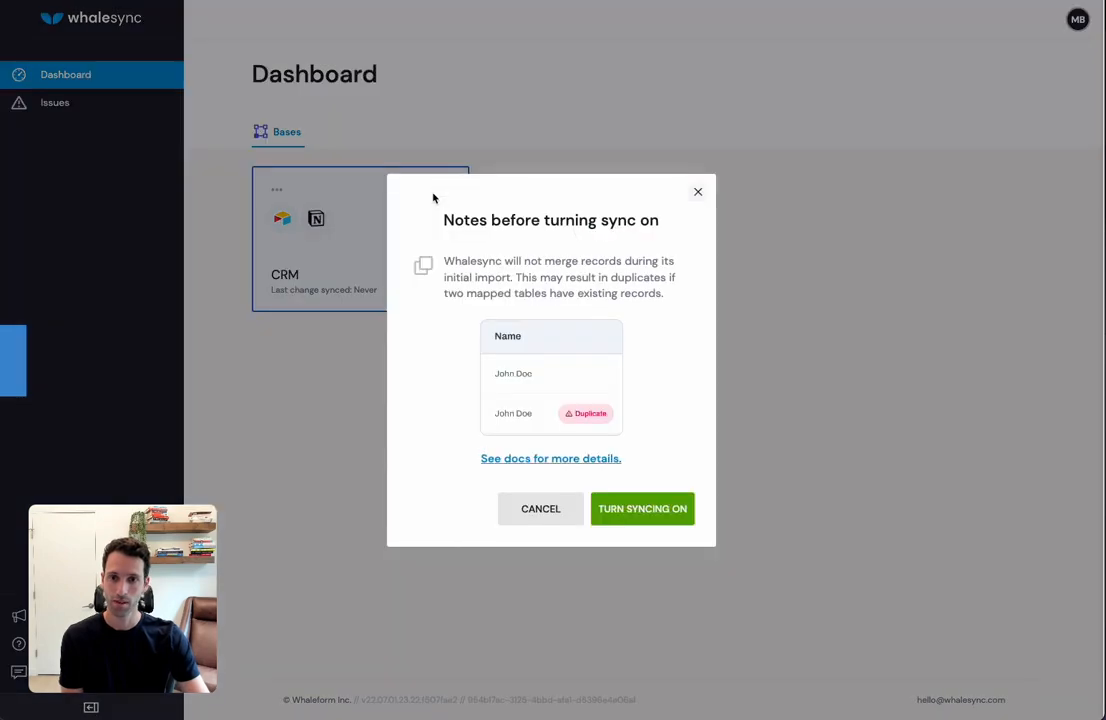
mouse_move(620, 328)
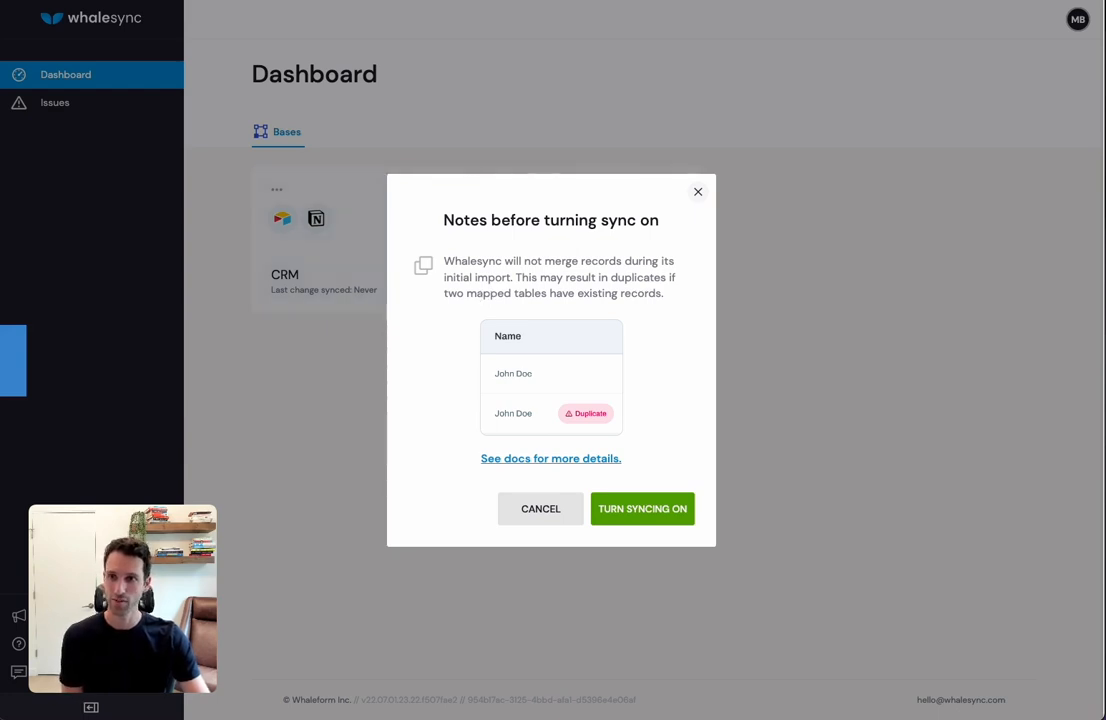
Check the Notion Contacts database is still empty, then turn syncing on for the CRM base.
click(642, 508)
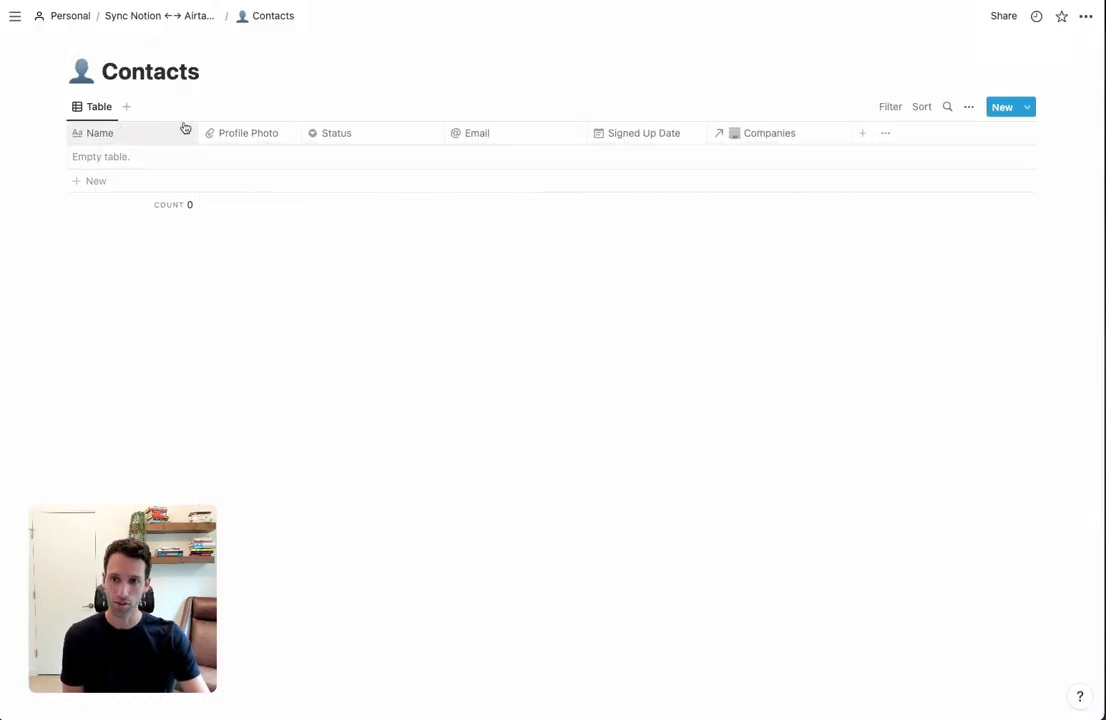
mouse_move(208, 256)
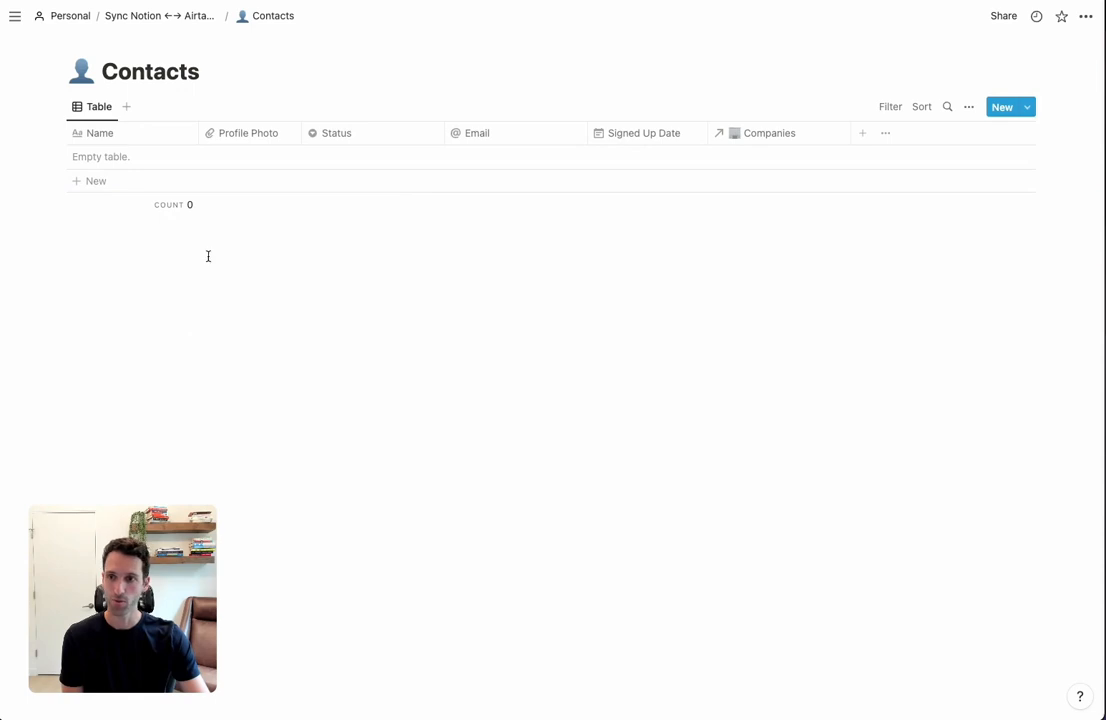
mouse_move(350, 340)
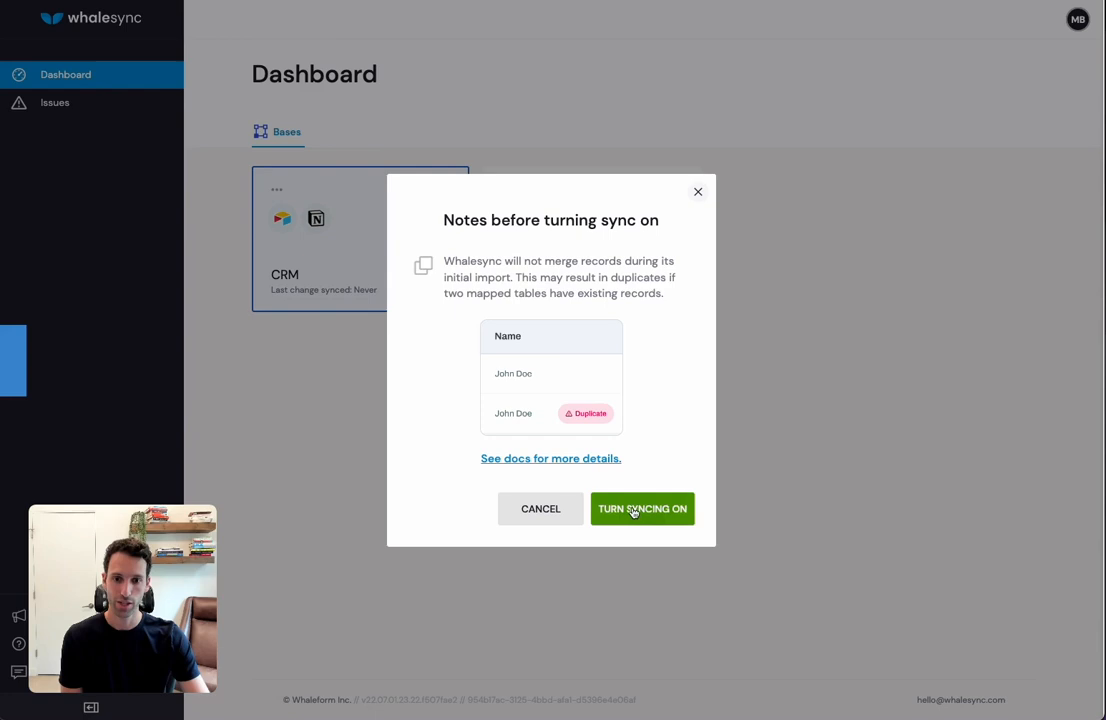
click(642, 508)
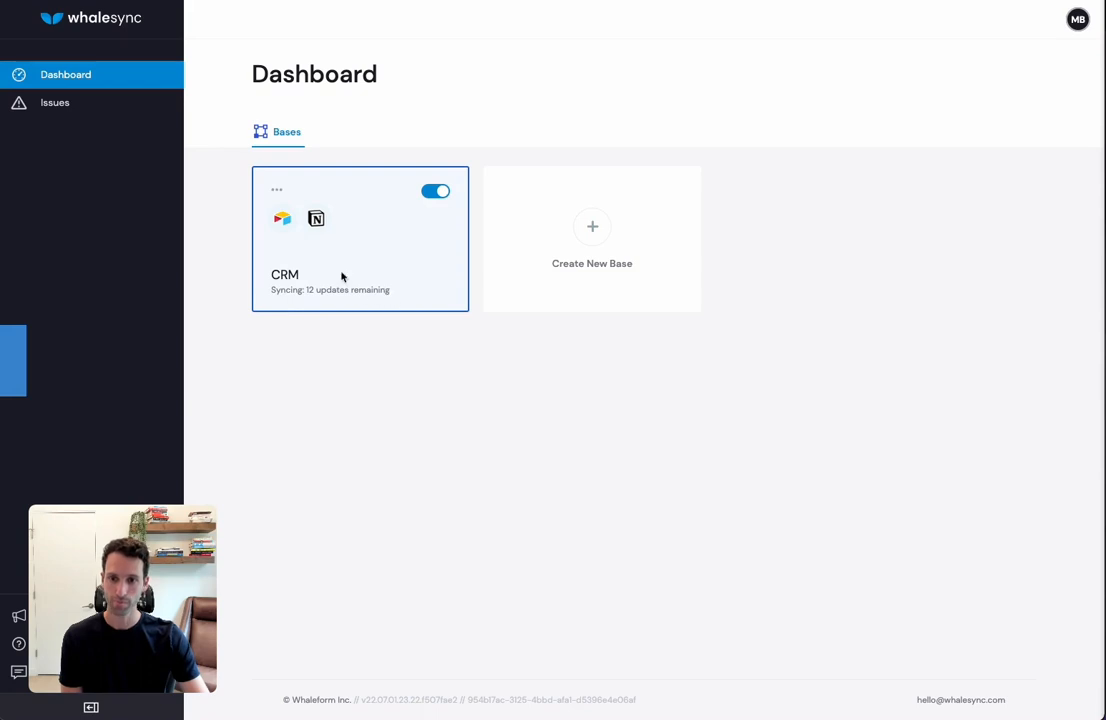
mouse_move(336, 324)
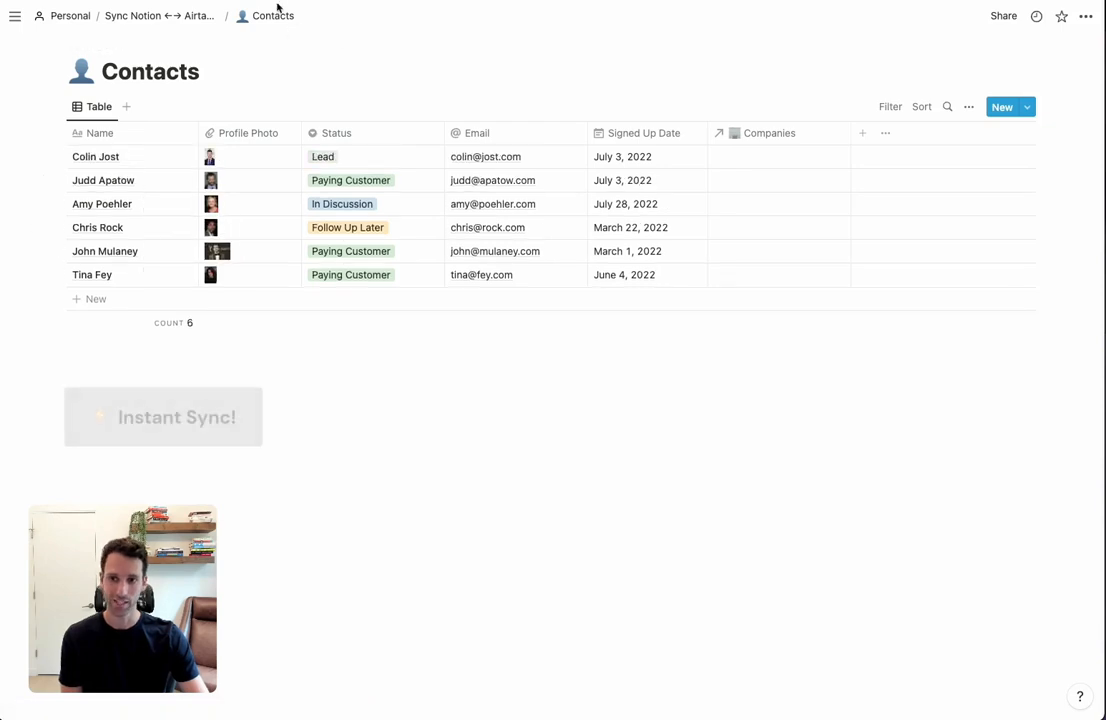
Watch the eight synced contact rows with photos, statuses, emails and companies appear in Notion.
click(164, 418)
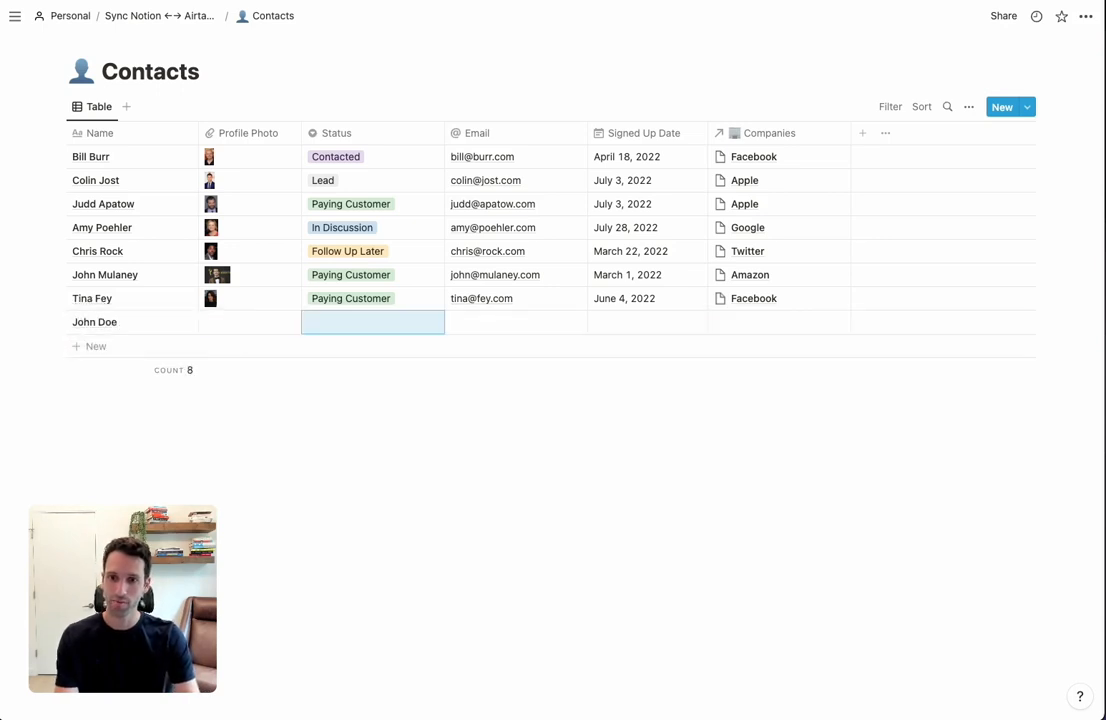
Give the new John Doe contact status Follow Up Later, a john@ email, July 3, 2022 and company Apple.
click(348, 320)
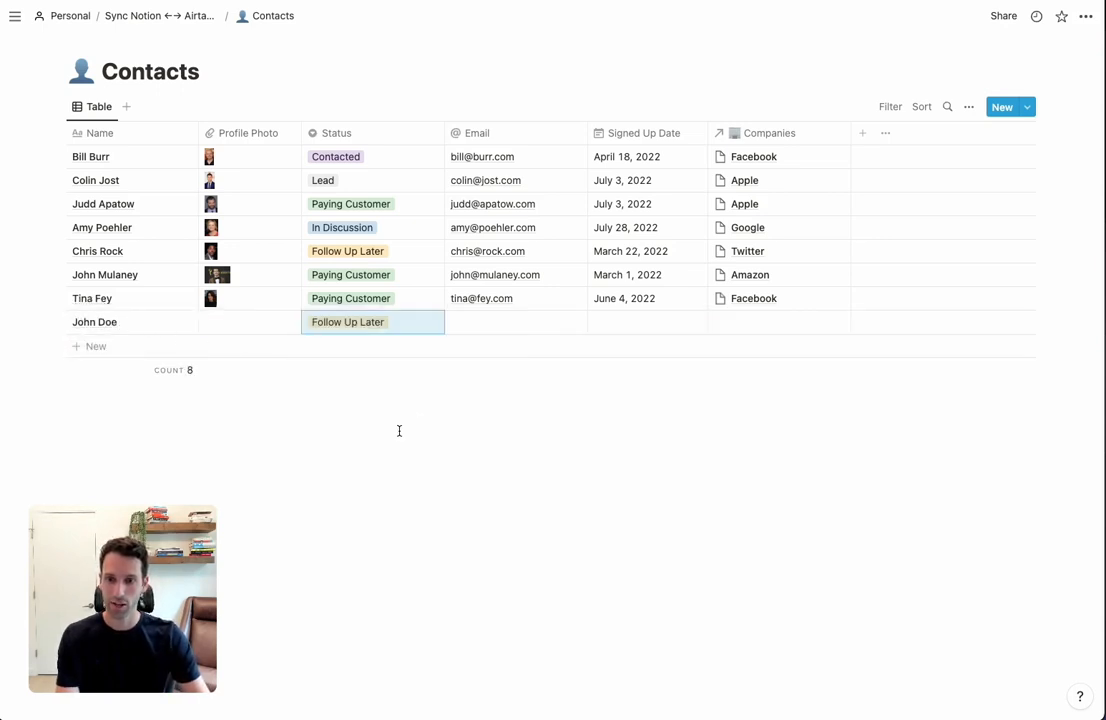
text(john@)
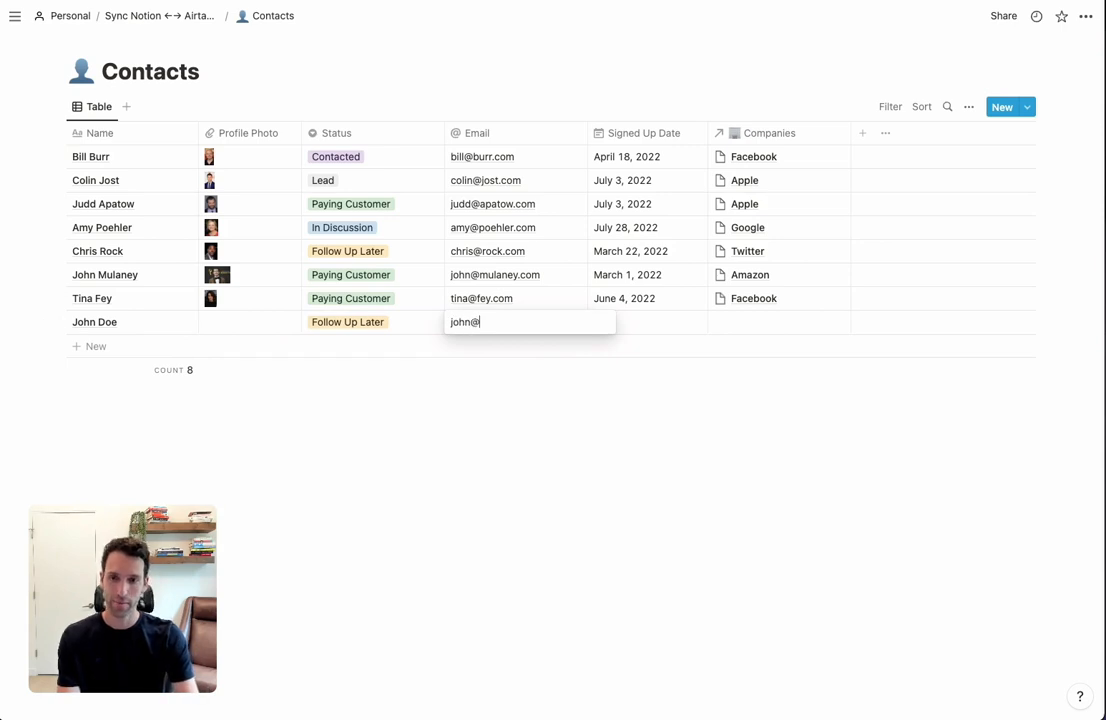
click(646, 320)
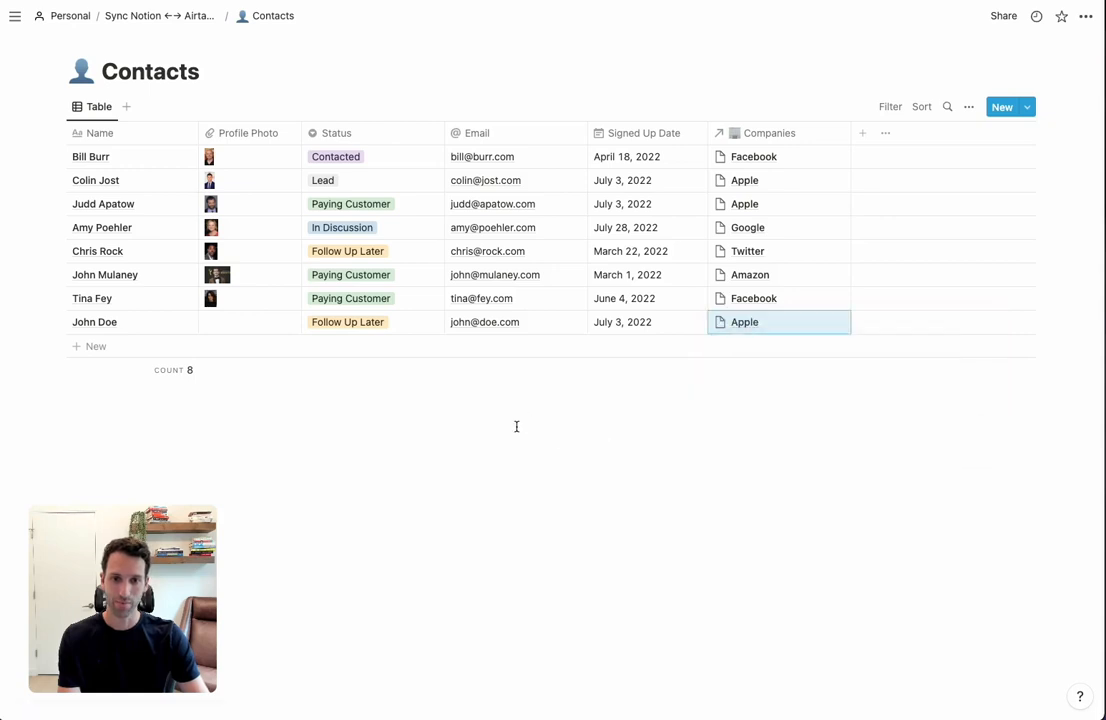
mouse_move(94, 320)
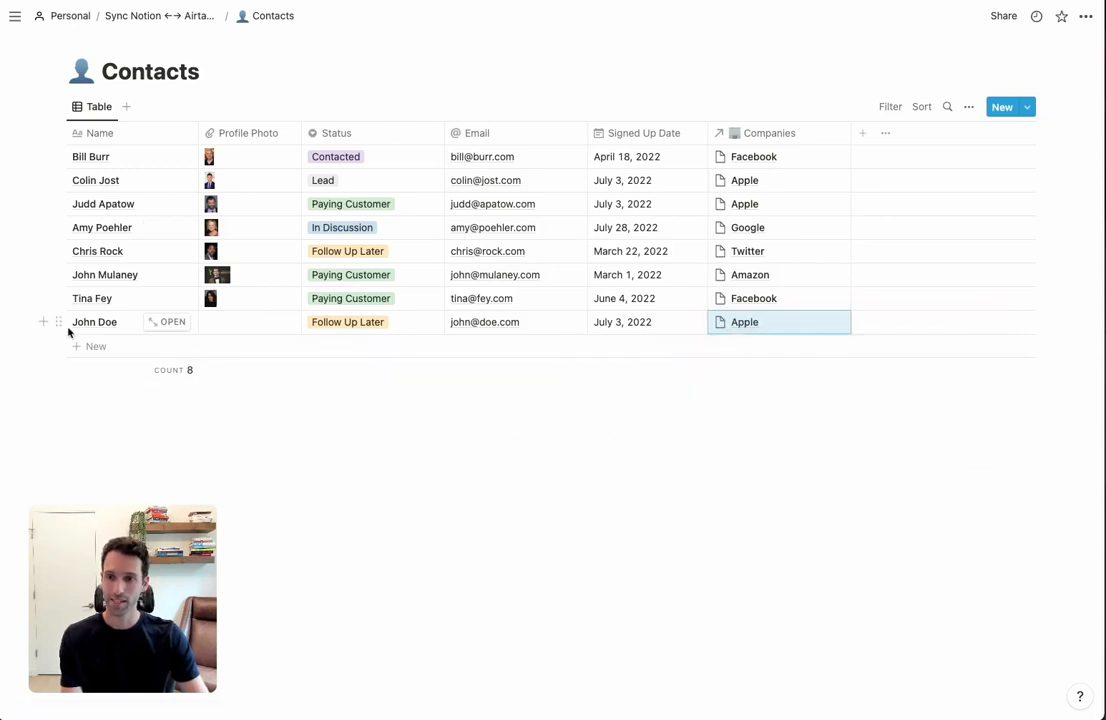